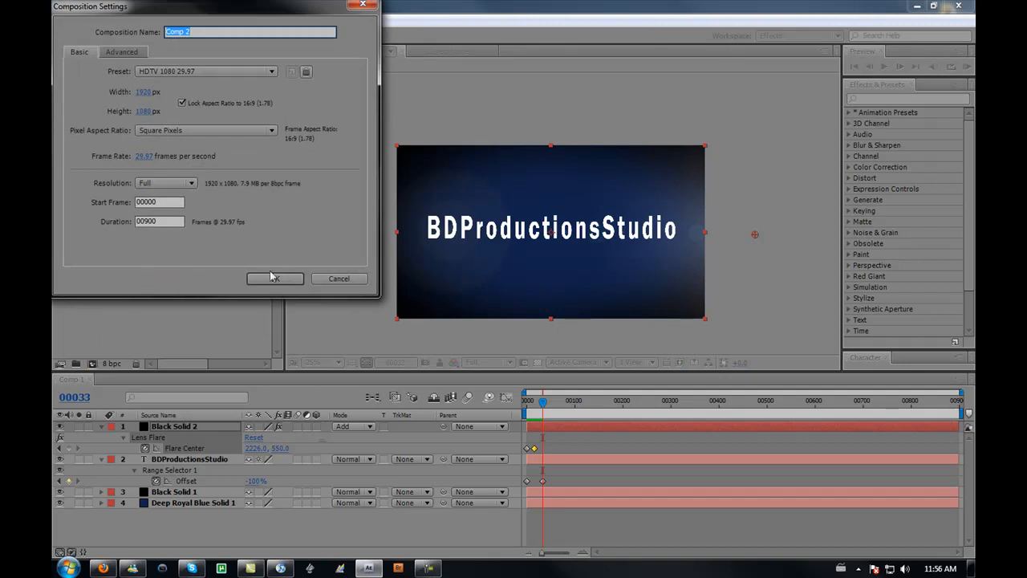
Step: Confirm the 1920×1080 Comp 2 settings and switch to the empty Comp 2 timeline
{"action": "left_click", "coordinate": [275, 279]}
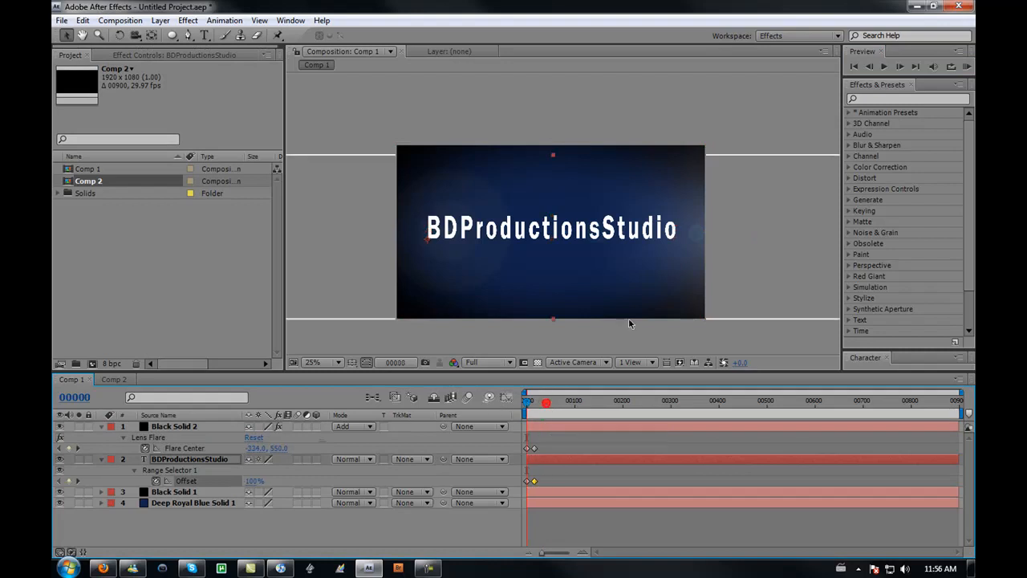
{"action": "left_click", "coordinate": [884, 66]}
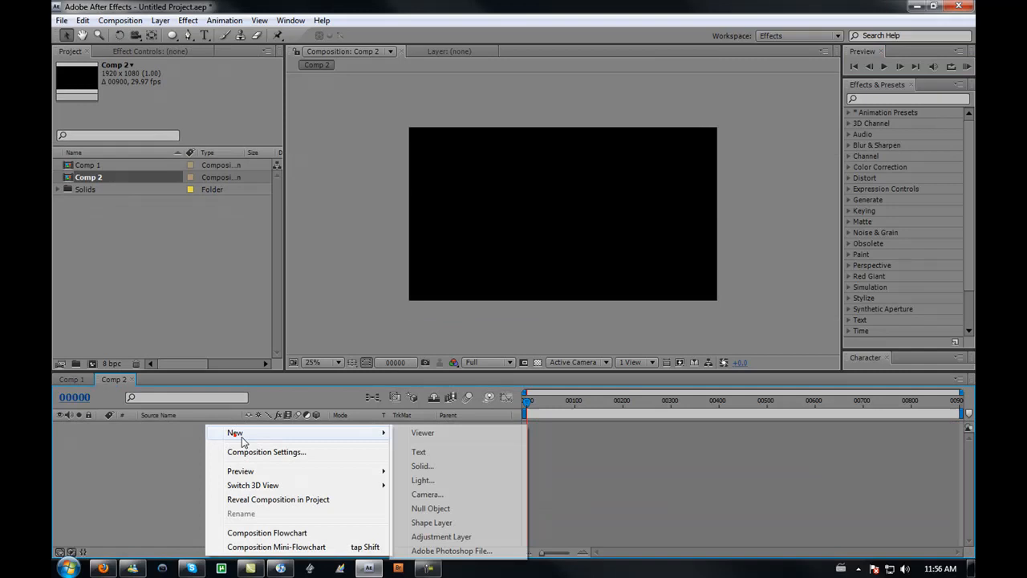
Step: Add a text layer to Comp 2, type a first draft, then retype it as 'Derek sucks!!'
{"action": "left_click", "coordinate": [418, 451]}
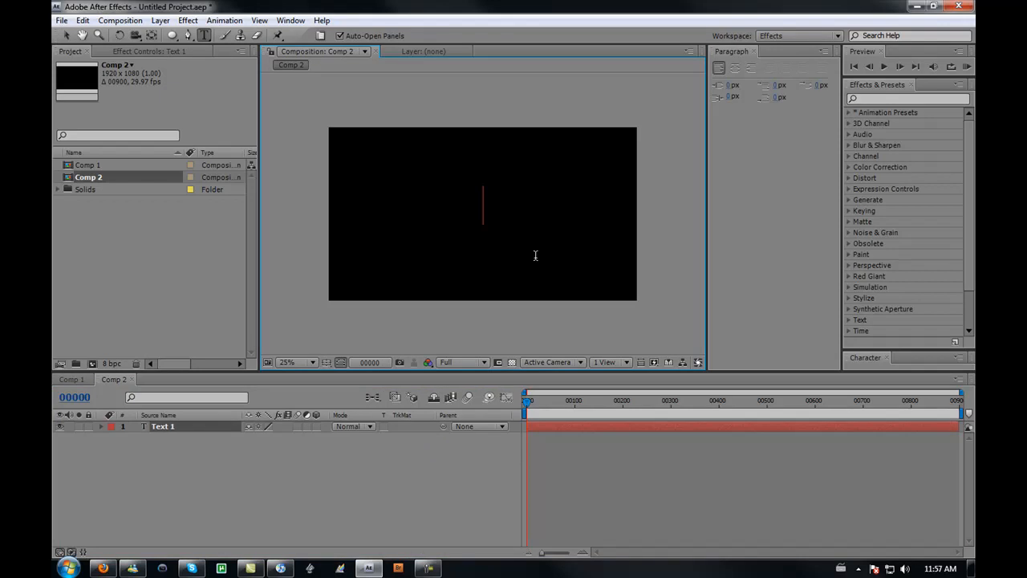
{"action": "type", "text": "HA"}
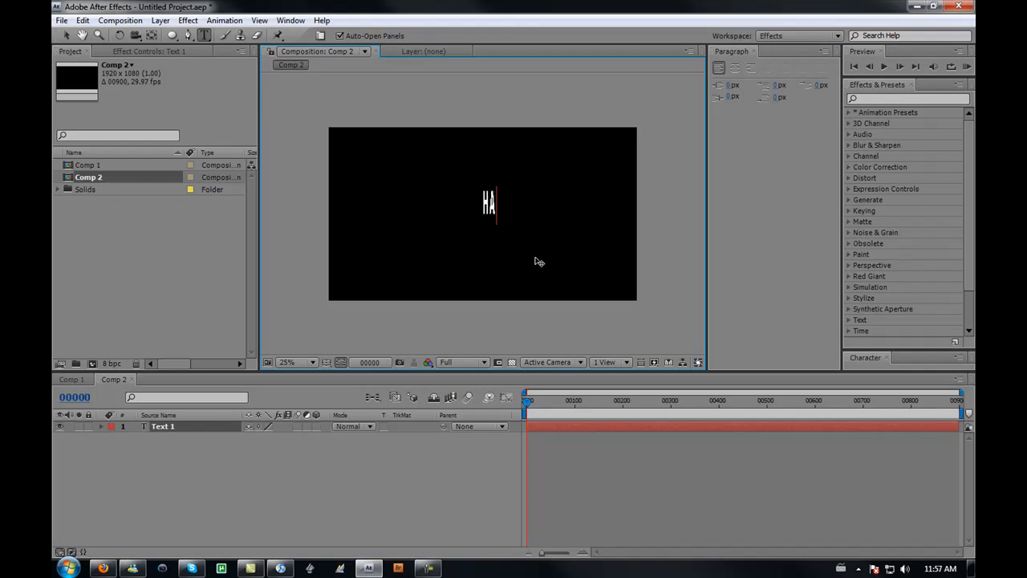
{"action": "type", "text": "aving"}
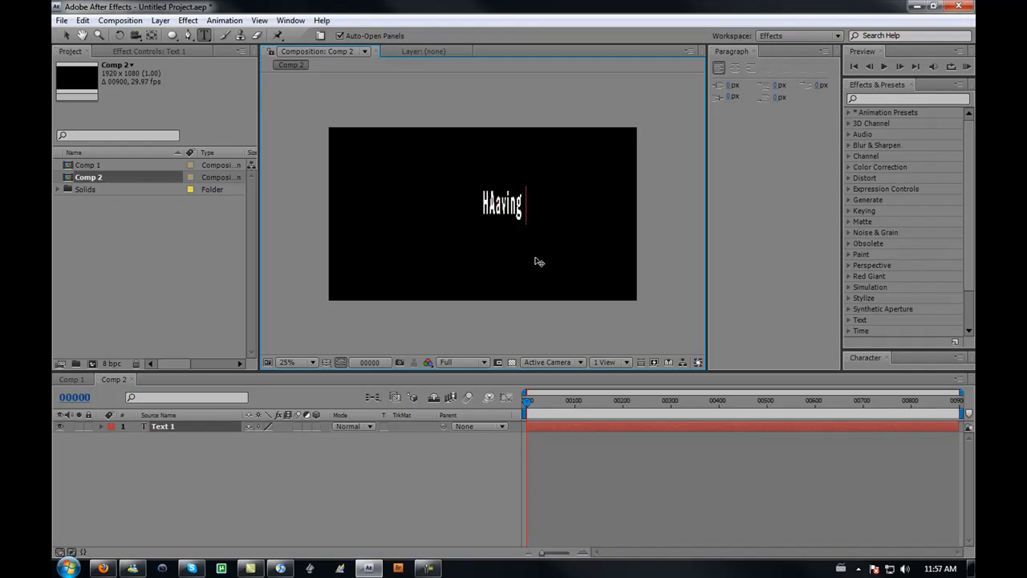
{"action": "type", "text": "Fun"}
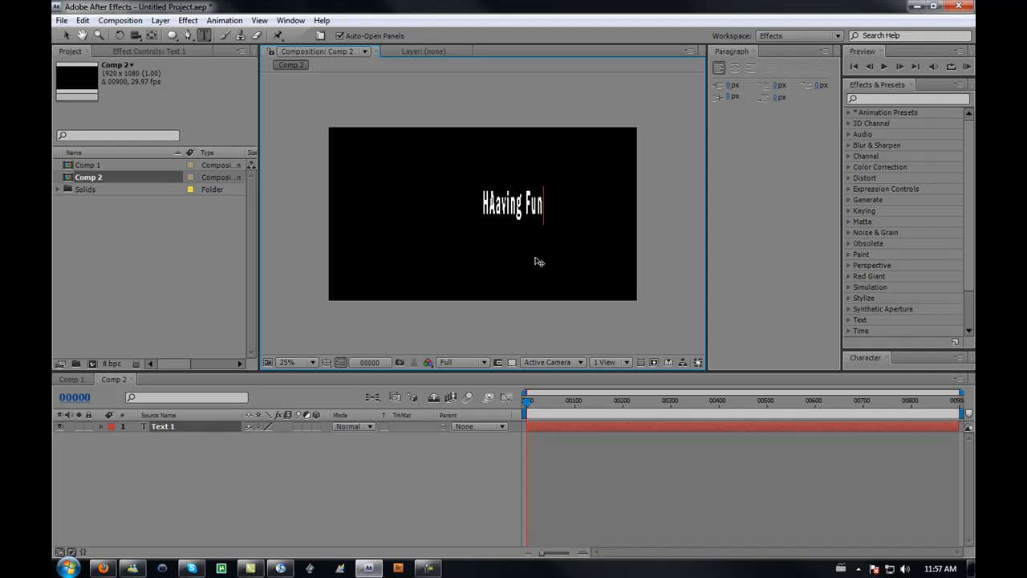
{"action": "type", "text": "!!!!"}
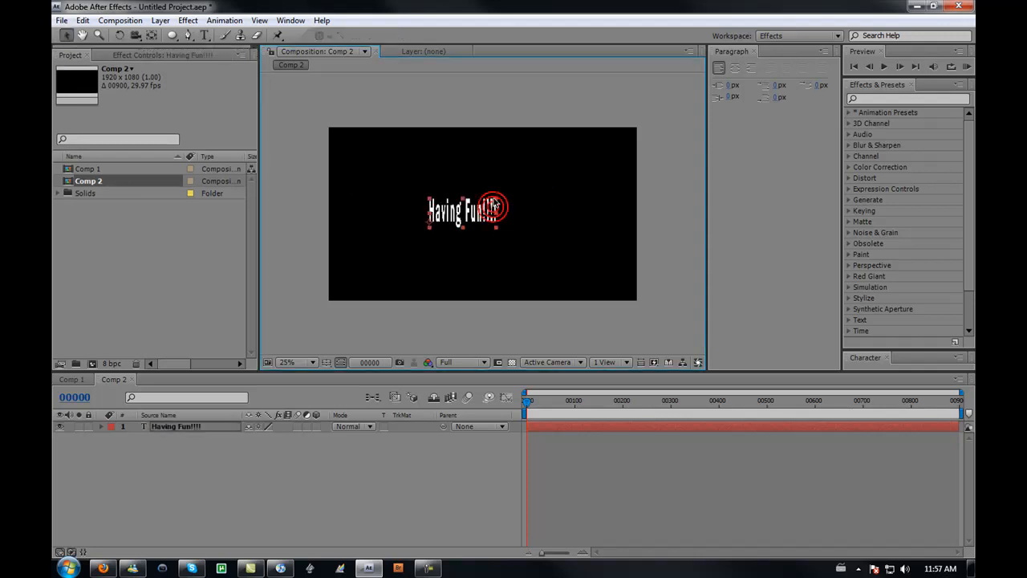
{"action": "left_click", "coordinate": [465, 210]}
{"action": "type", "text": "Derek sucks"}
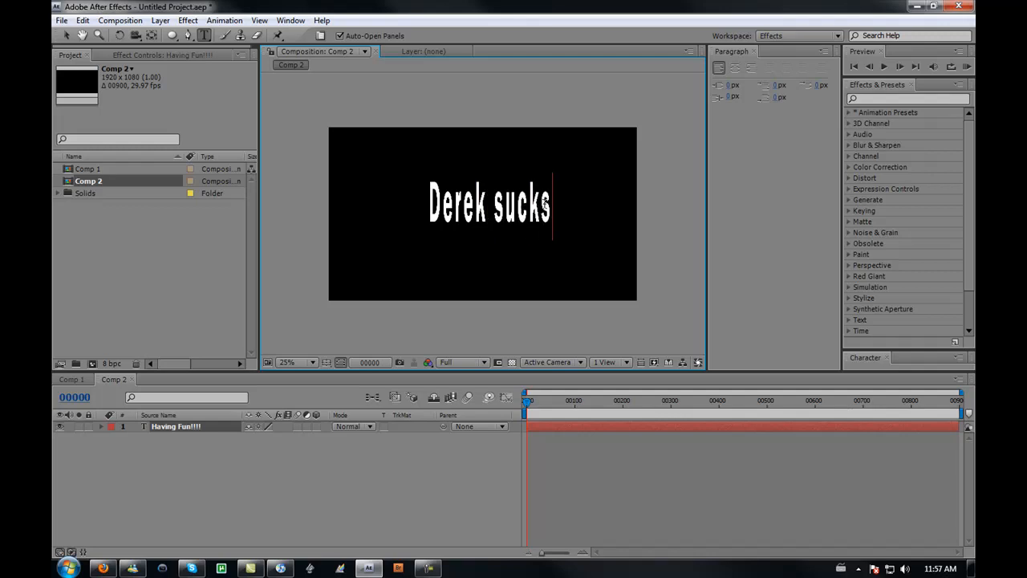
{"action": "type", "text": "!1"}
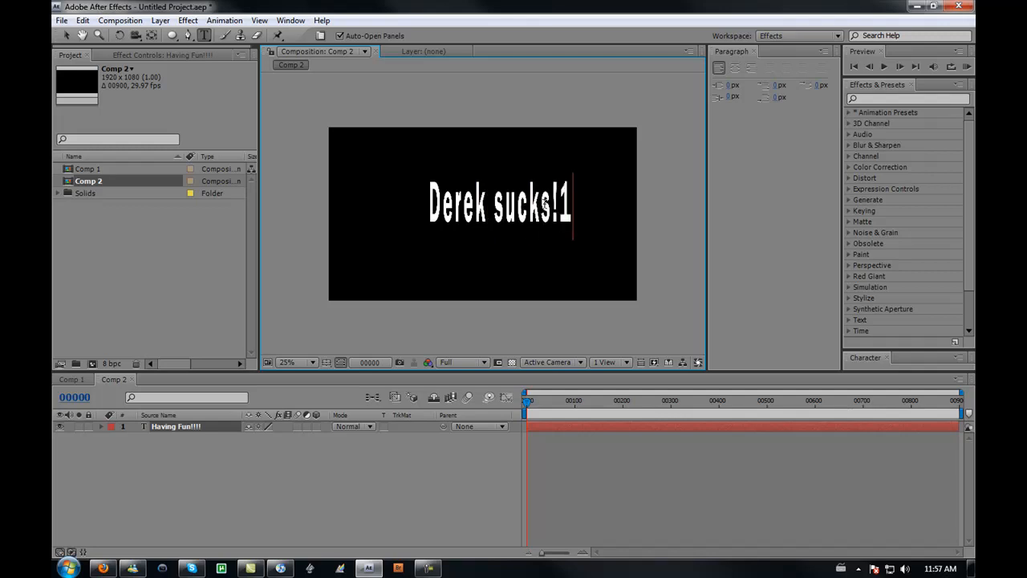
{"action": "type", "text": "!"}
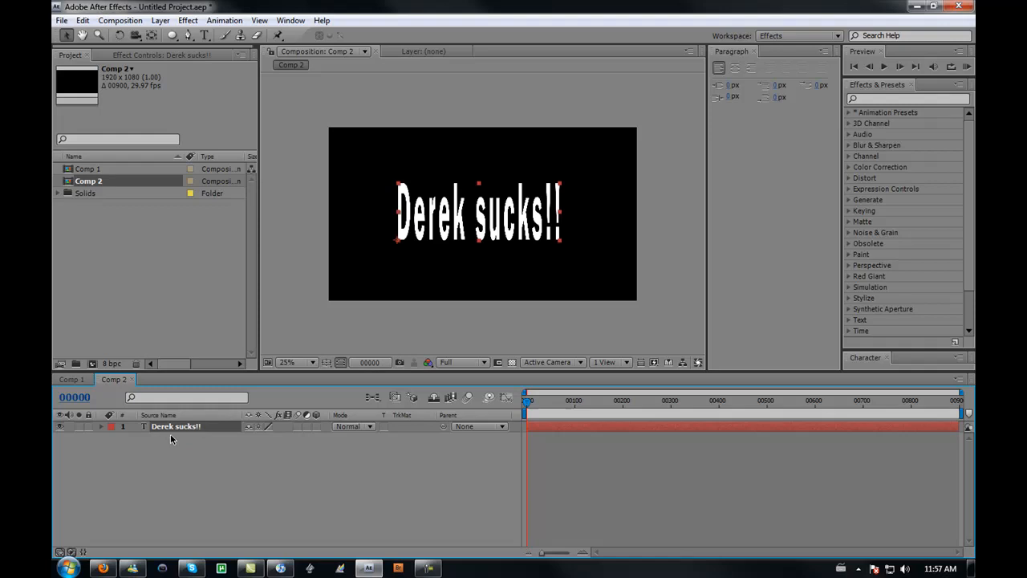
Step: Add a Scale text animator, then add Opacity and Blur properties to Animator 1
{"action": "left_click", "coordinate": [102, 426]}
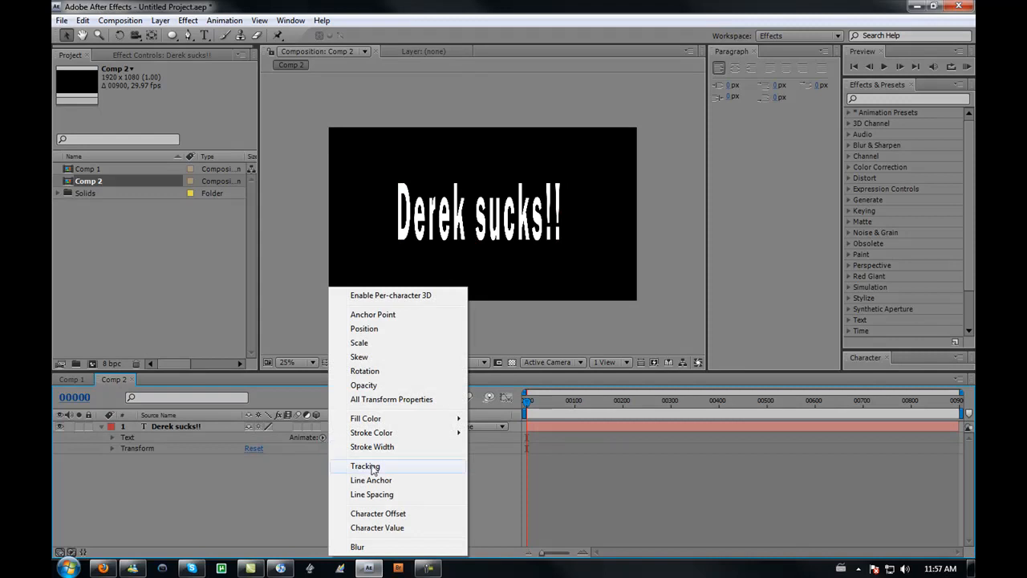
{"action": "mouse_move", "coordinate": [392, 385]}
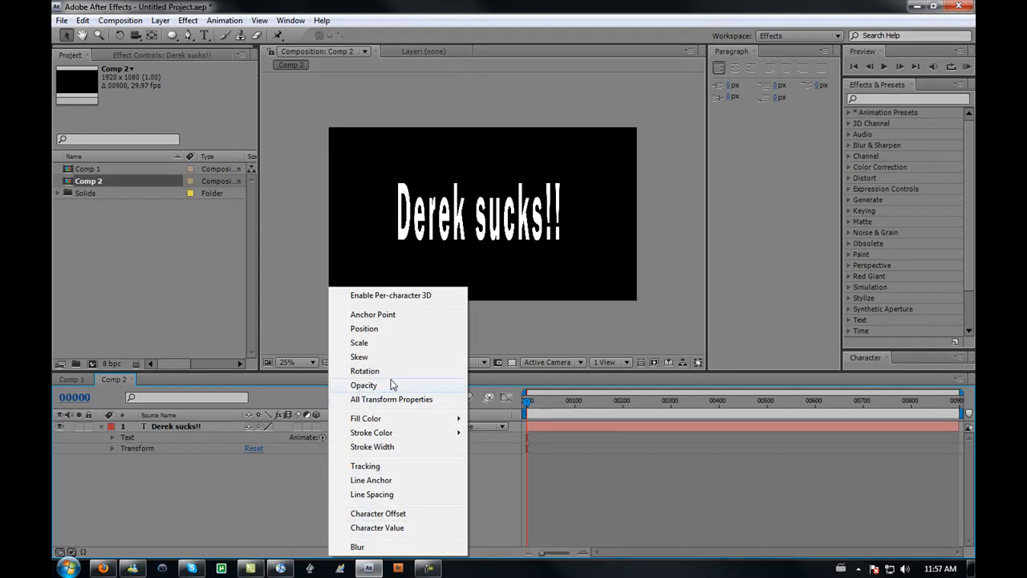
{"action": "left_click", "coordinate": [359, 342]}
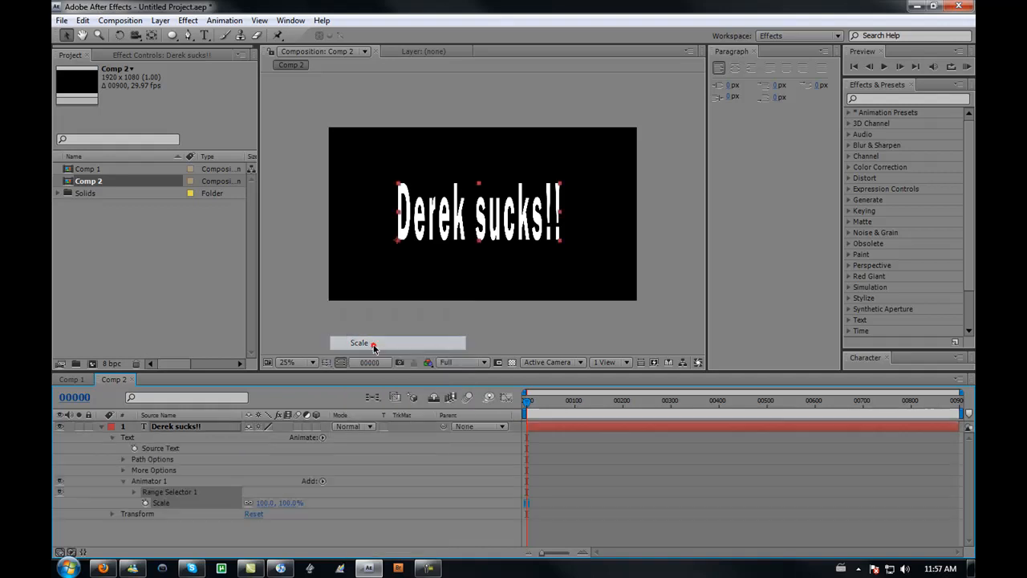
{"action": "left_click", "coordinate": [309, 480]}
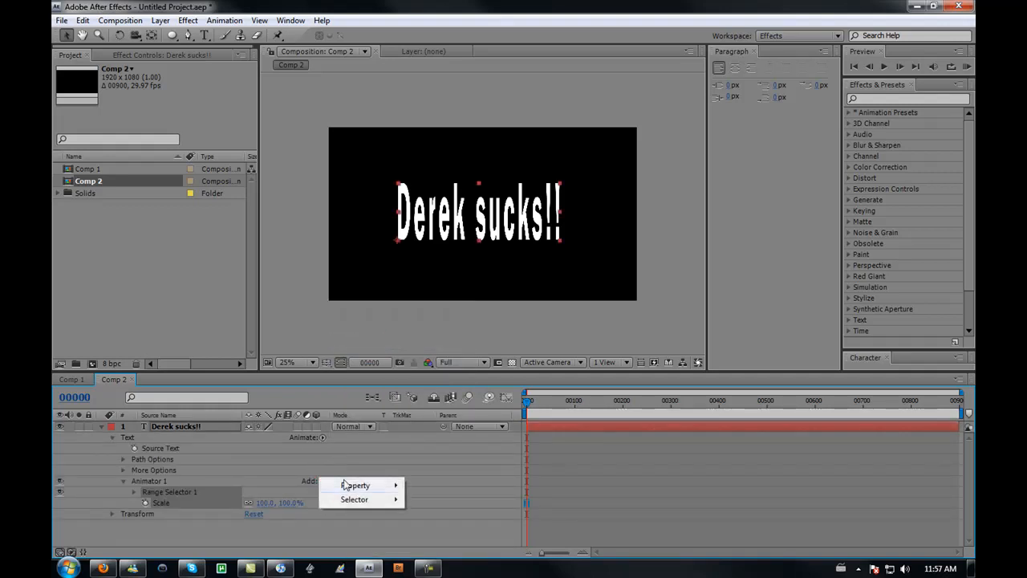
{"action": "left_click", "coordinate": [354, 484]}
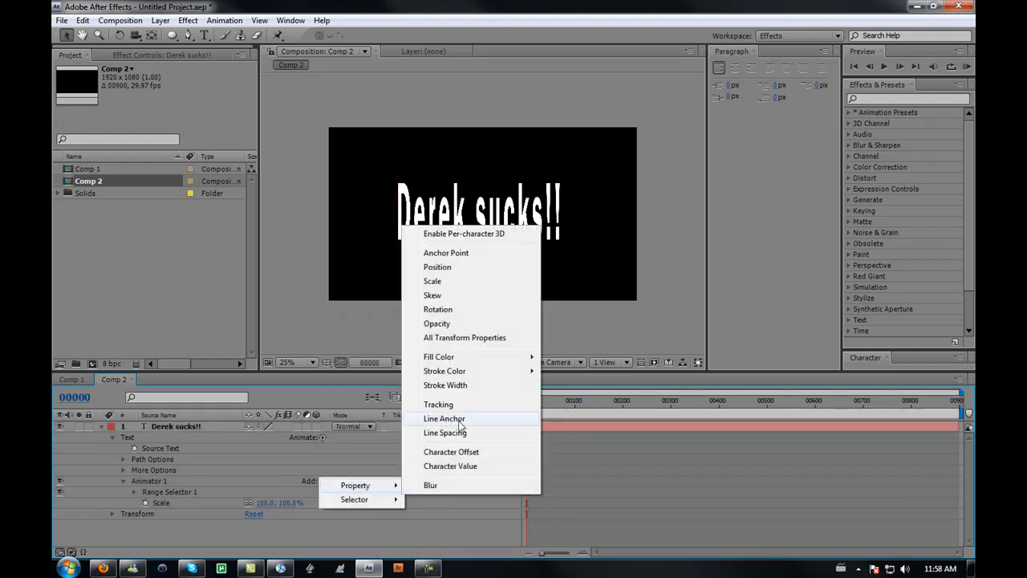
{"action": "left_click", "coordinate": [437, 322]}
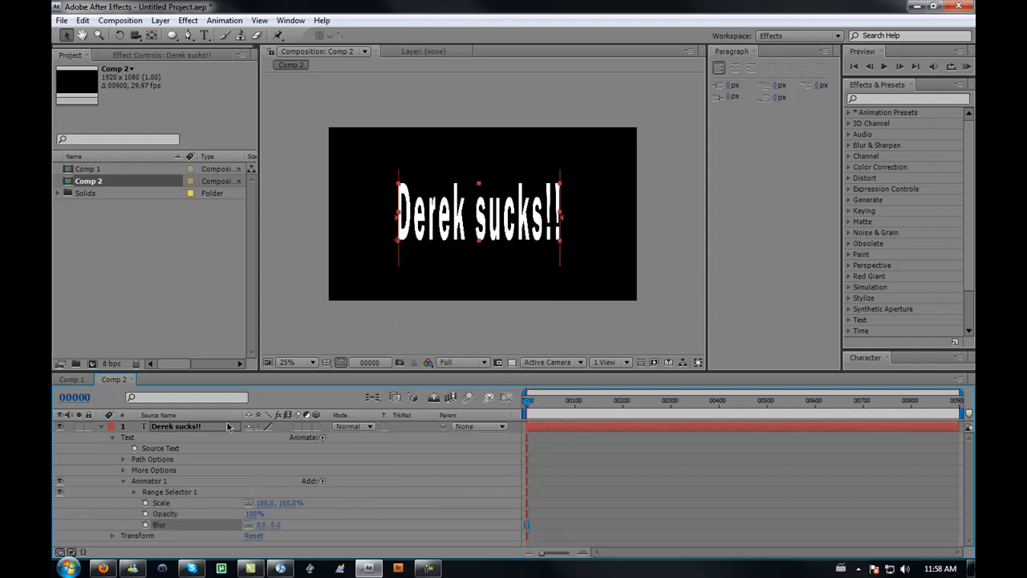
{"action": "mouse_move", "coordinate": [229, 507]}
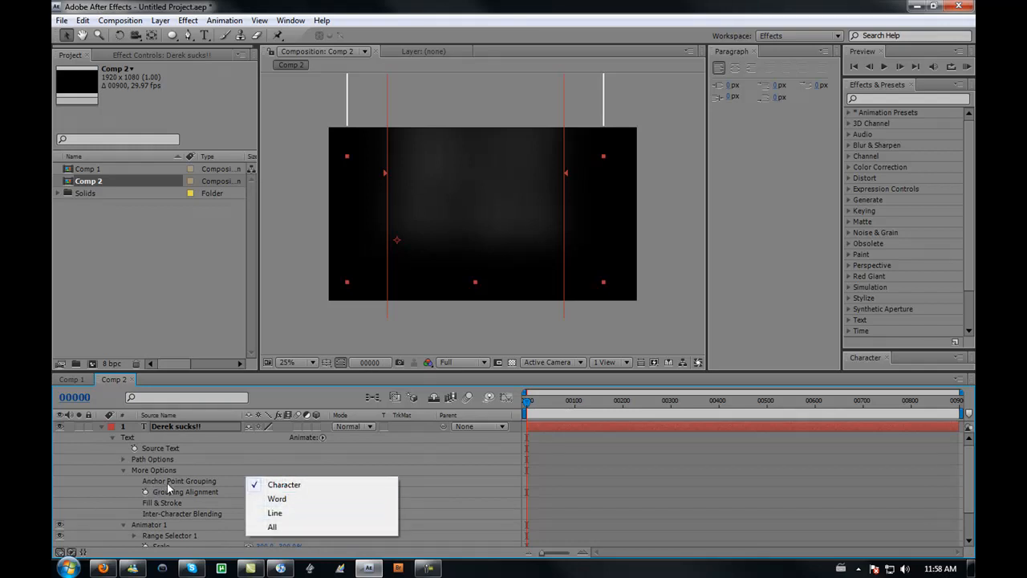
{"action": "mouse_move", "coordinate": [275, 513]}
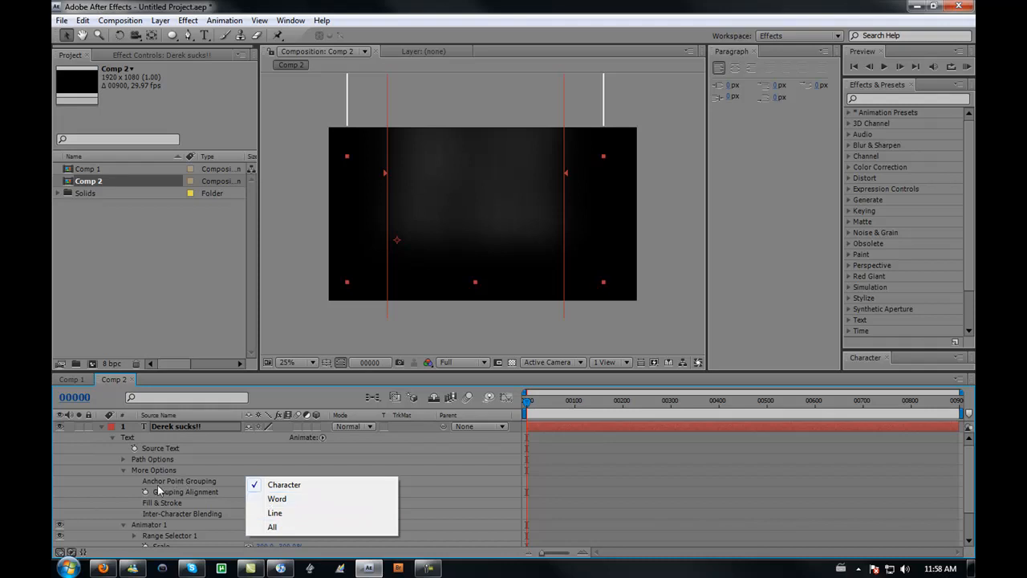
{"action": "mouse_move", "coordinate": [274, 513]}
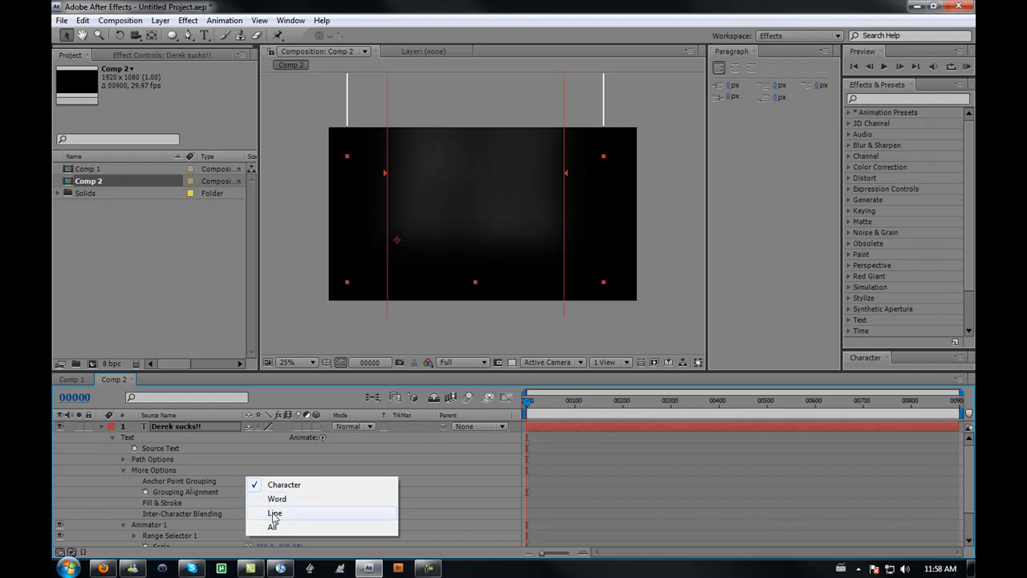
Step: Set Anchor Point Grouping to Line, with animator Scale at 300% and Opacity at 10%
{"action": "left_click", "coordinate": [274, 512]}
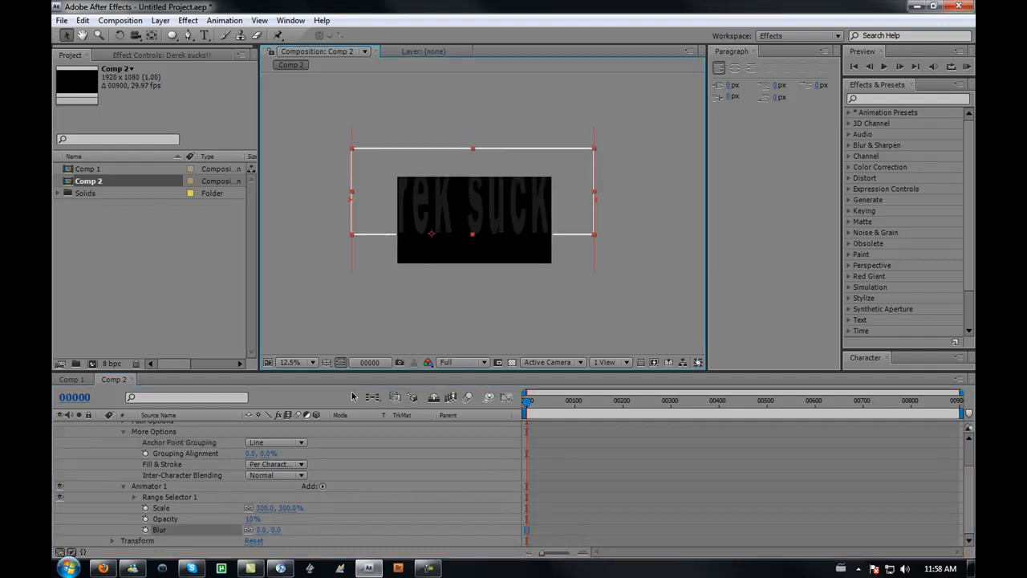
Step: Zoom the viewer to 25%, set Grouping Alignment to 0.0, -45.0%, and expand Range Selector 1
{"action": "left_click", "coordinate": [286, 362]}
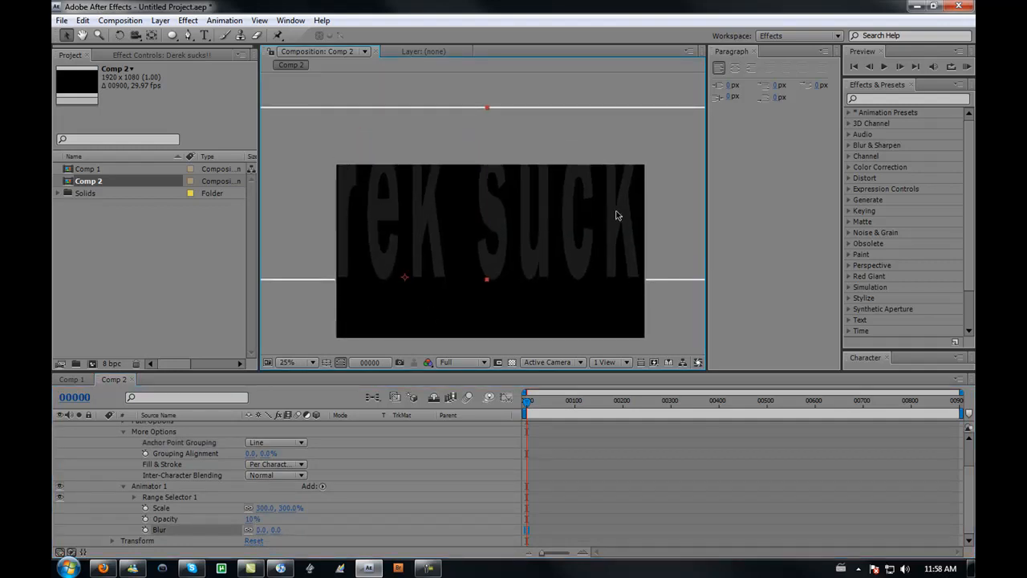
{"action": "mouse_move", "coordinate": [576, 288]}
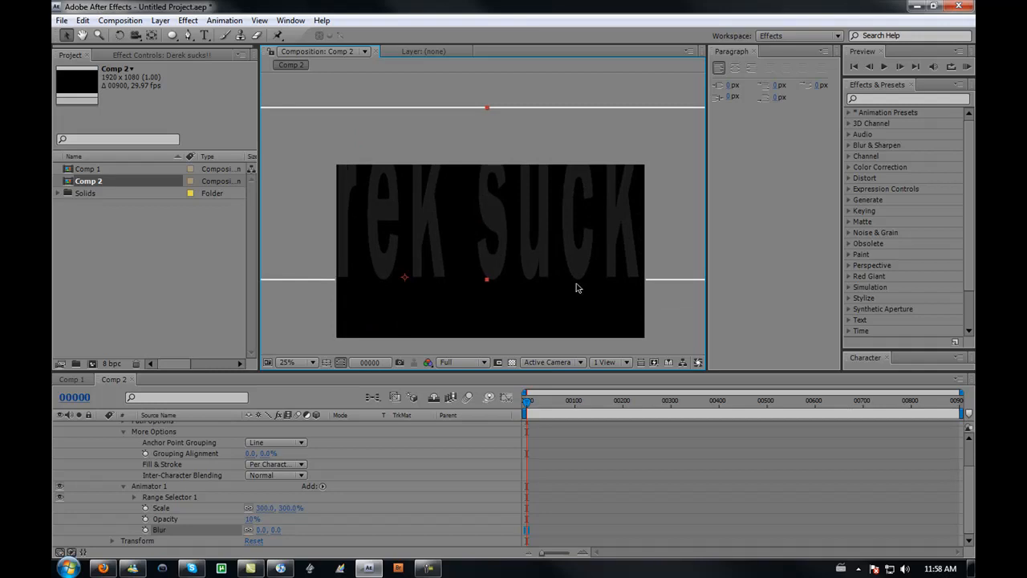
{"action": "mouse_move", "coordinate": [277, 472]}
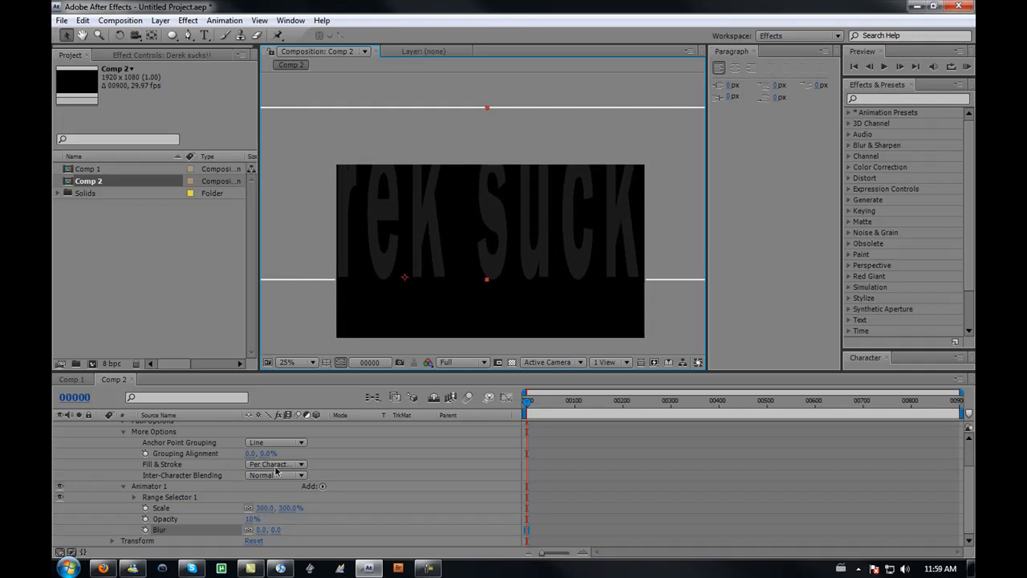
{"action": "left_click", "coordinate": [270, 452]}
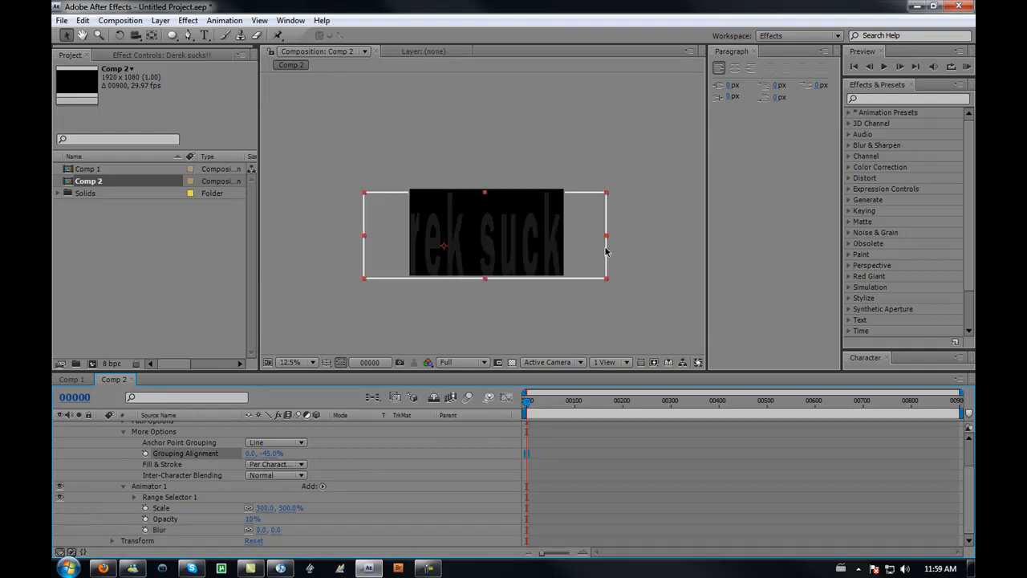
{"action": "left_click", "coordinate": [289, 362]}
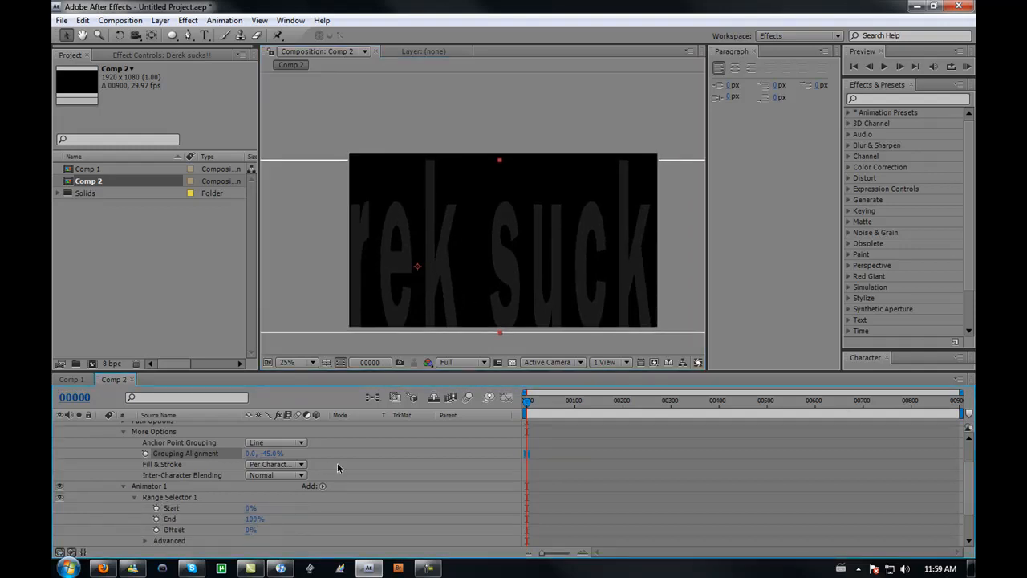
Step: Set animator Opacity to 0% and keyframe Range Selector Offset at 100% on frame 0
{"action": "scroll", "scroll_direction": "down", "scroll_amount": 3}
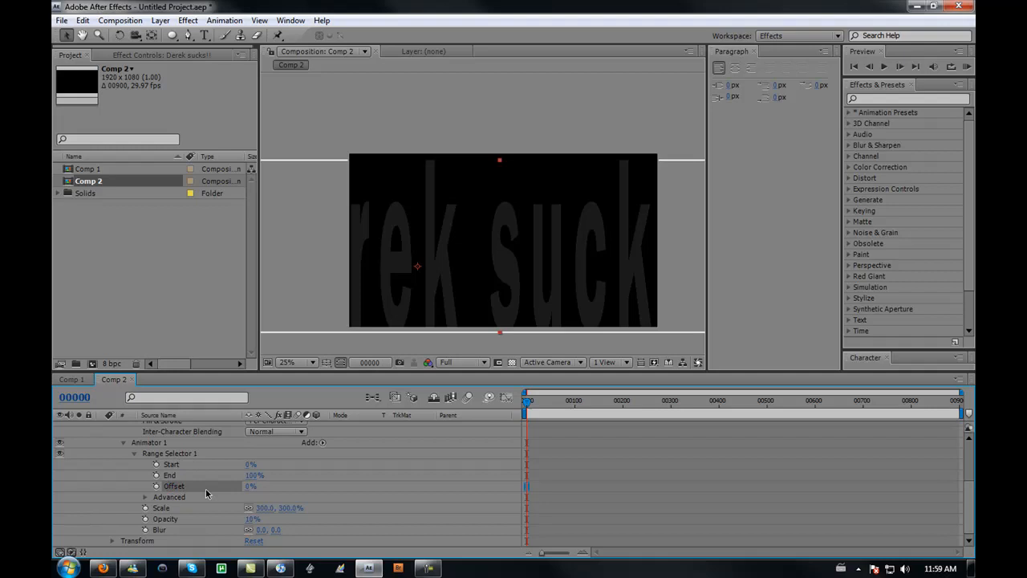
{"action": "mouse_move", "coordinate": [357, 490]}
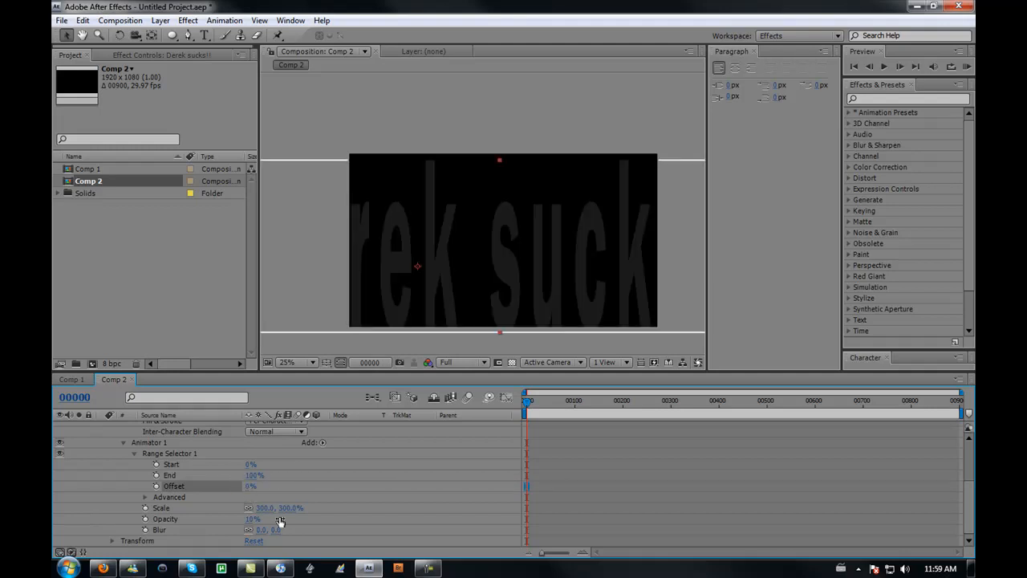
{"action": "left_click", "coordinate": [276, 530]}
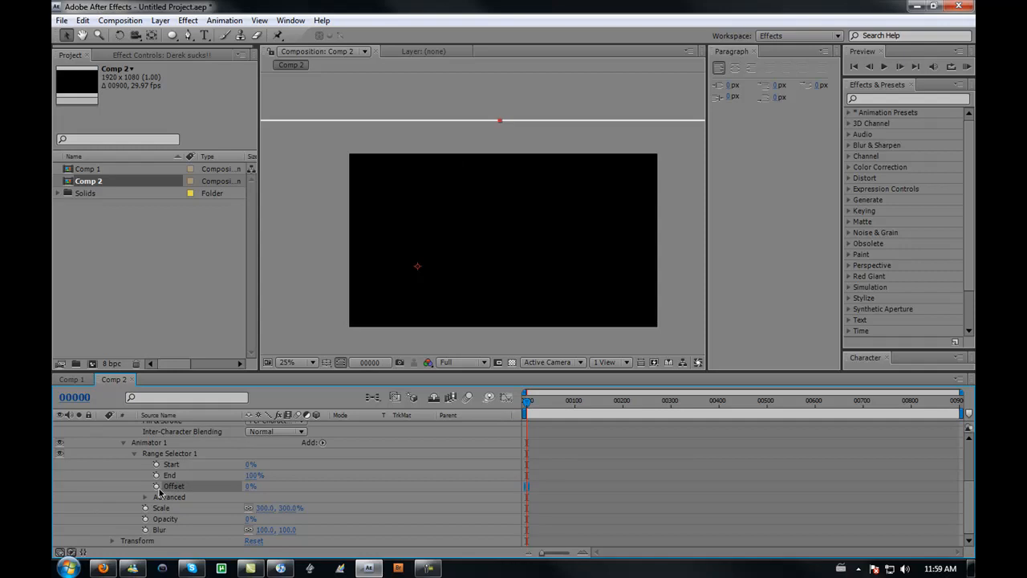
{"action": "left_click", "coordinate": [251, 486]}
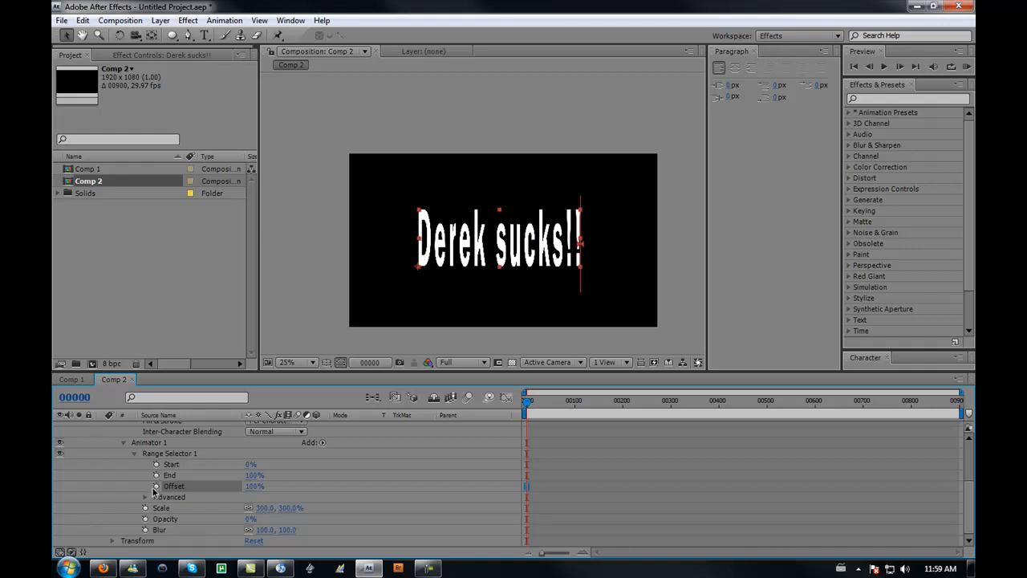
{"action": "left_click", "coordinate": [156, 485]}
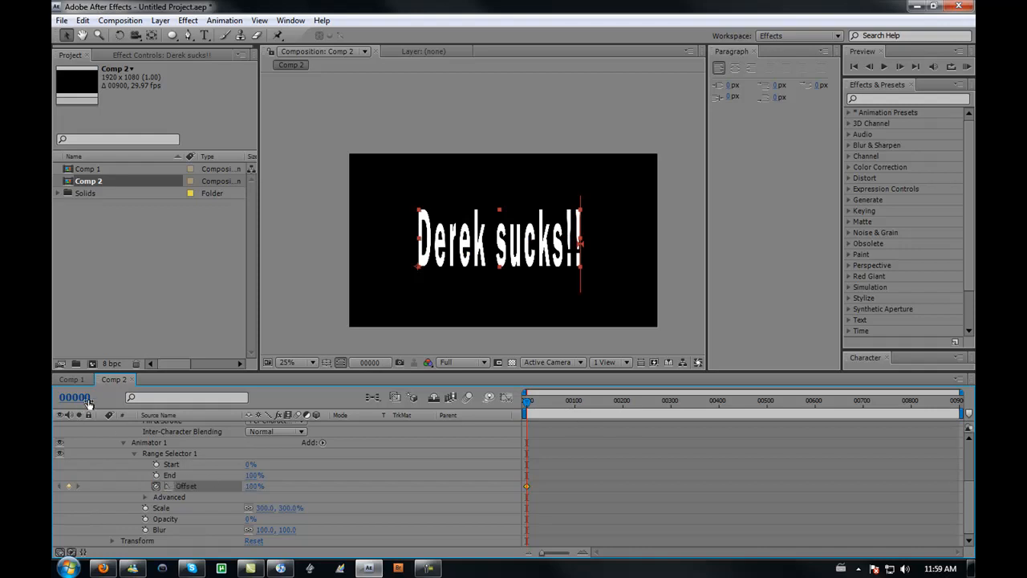
Step: Jump to frame 30 and set the Offset to -100% for a second keyframe
{"action": "left_click", "coordinate": [75, 397]}
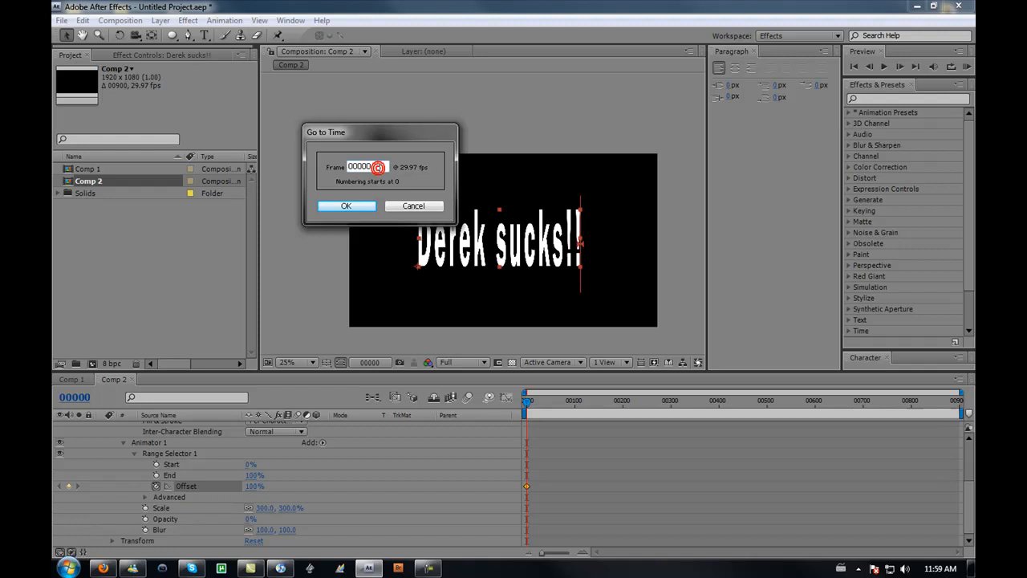
{"action": "left_click", "coordinate": [346, 205]}
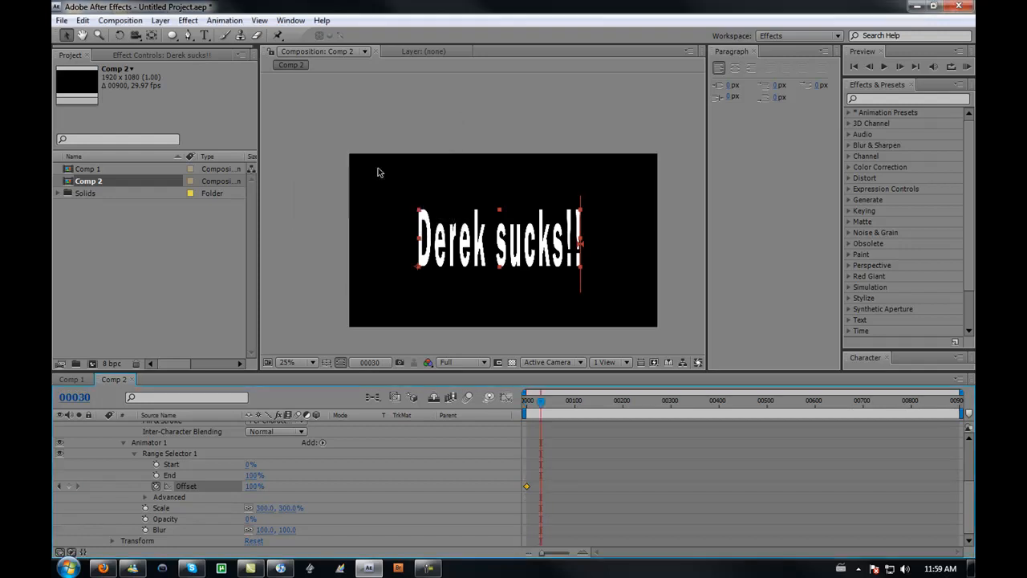
{"action": "left_click", "coordinate": [255, 485]}
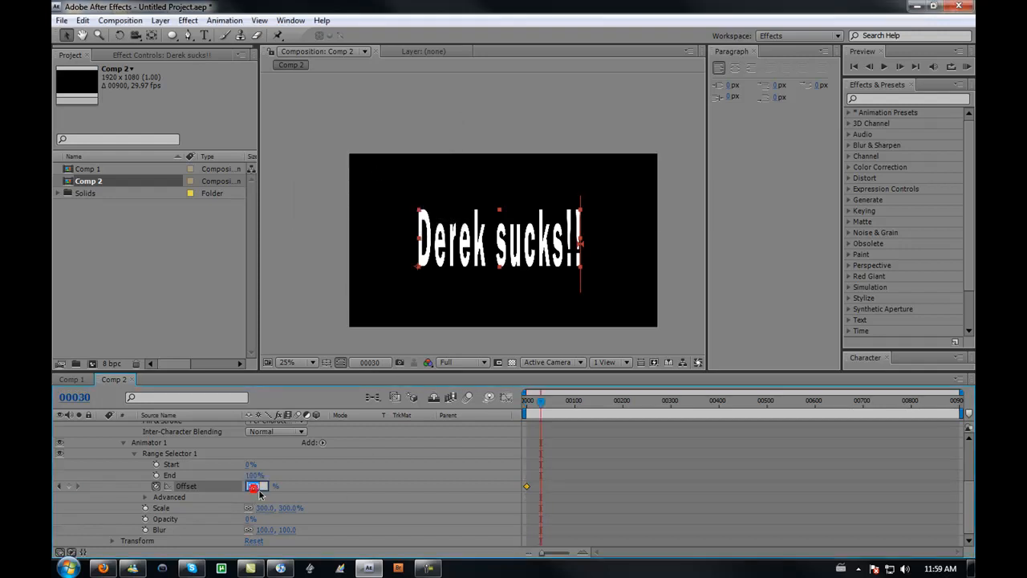
{"action": "type", "text": "-100%"}
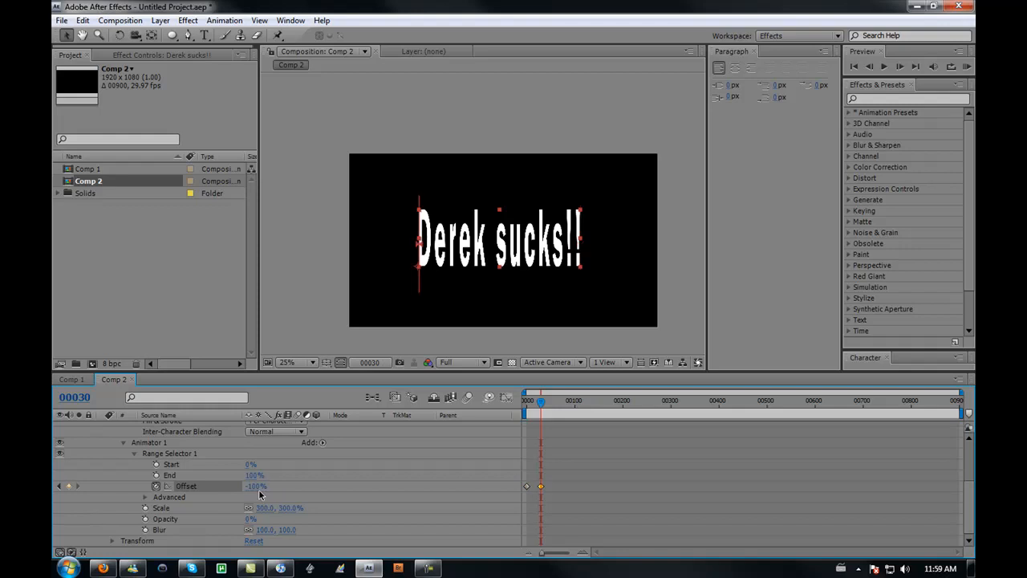
{"action": "mouse_move", "coordinate": [724, 312]}
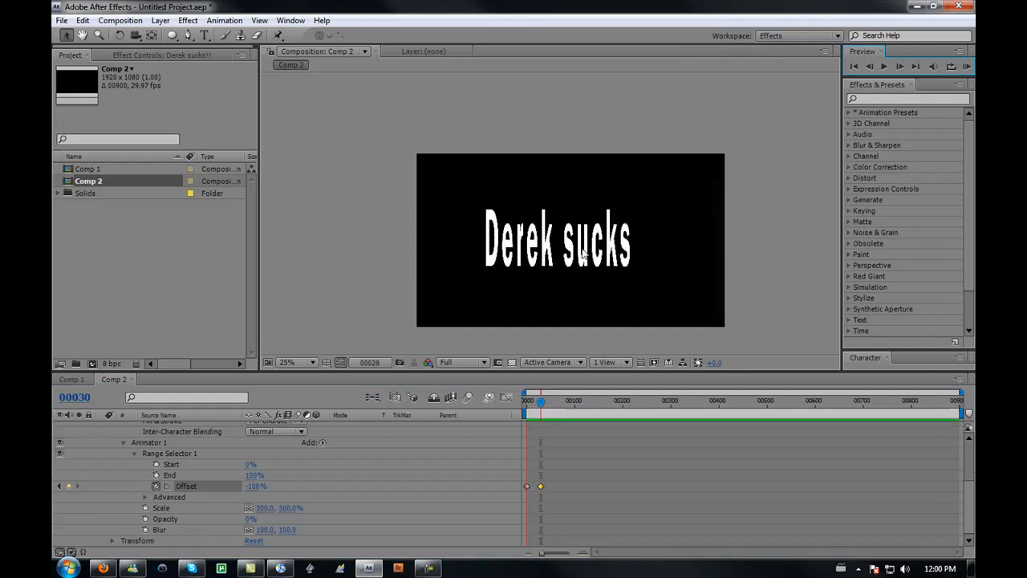
{"action": "type", "text": "!!"}
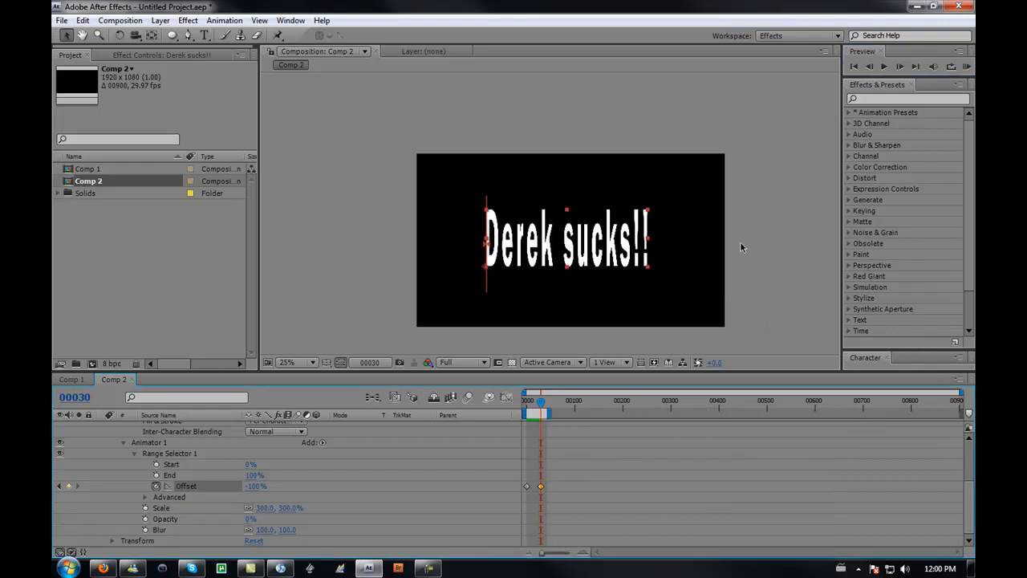
{"action": "mouse_move", "coordinate": [400, 264]}
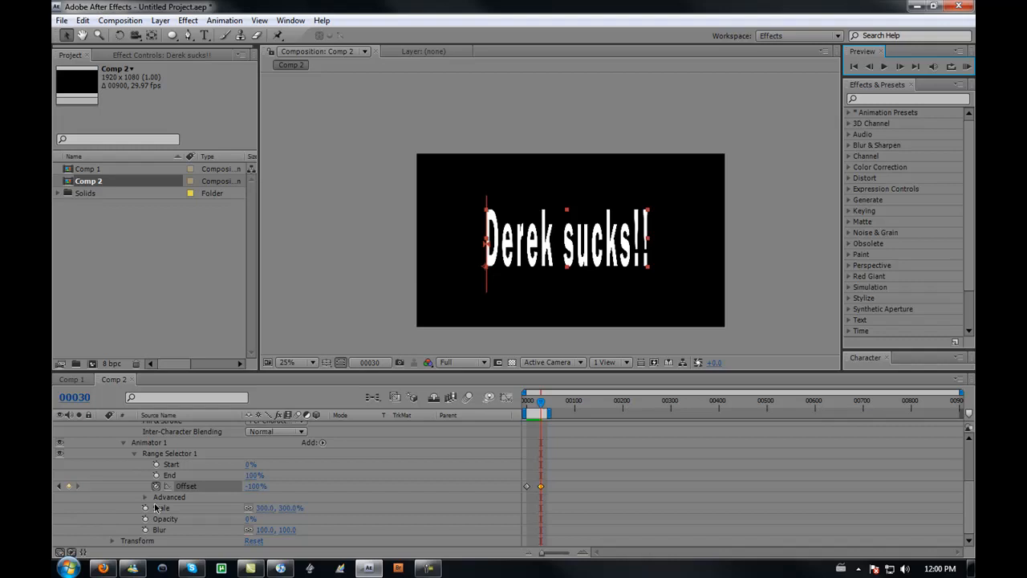
Step: Set Range Selector 1's Advanced Shape to Ramp Down and raise Ease Low to 36%
{"action": "left_click", "coordinate": [146, 497]}
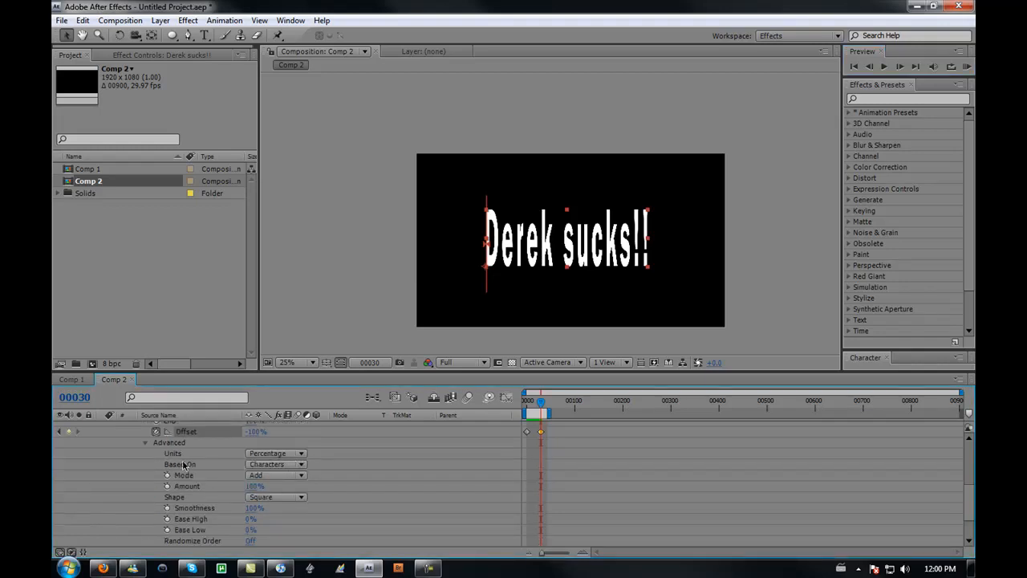
{"action": "left_click", "coordinate": [275, 496]}
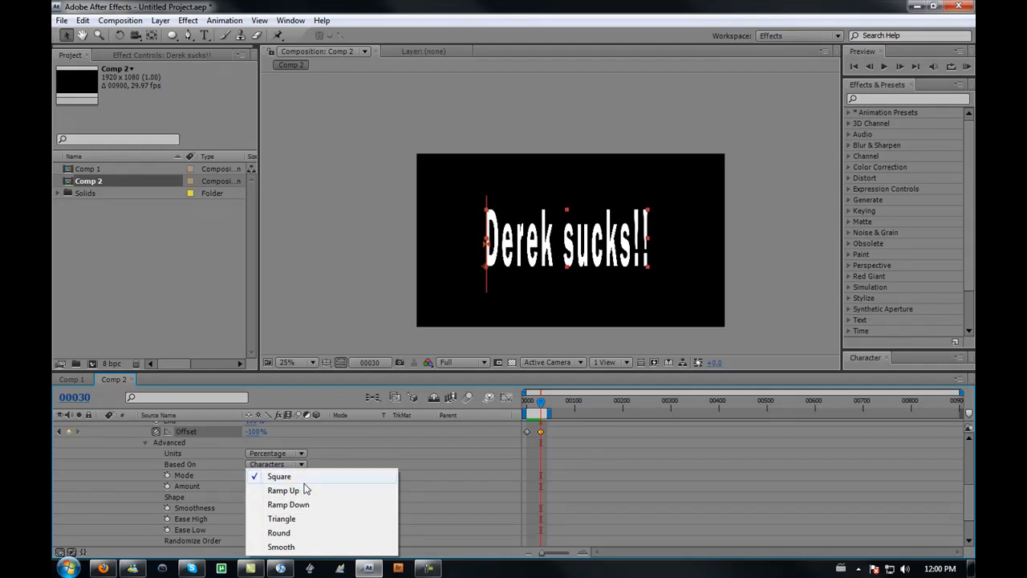
{"action": "left_click", "coordinate": [288, 504]}
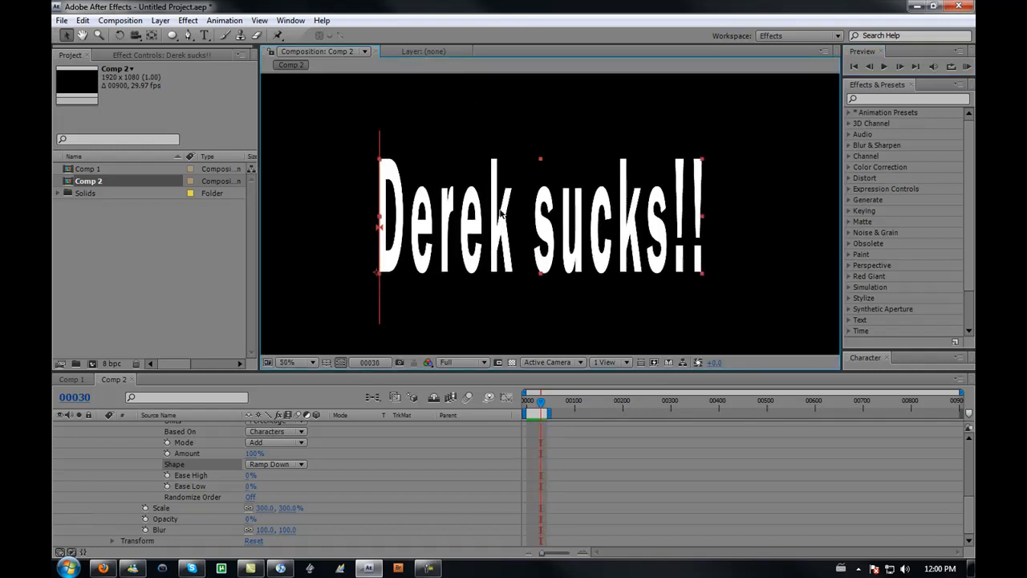
{"action": "left_click", "coordinate": [286, 362]}
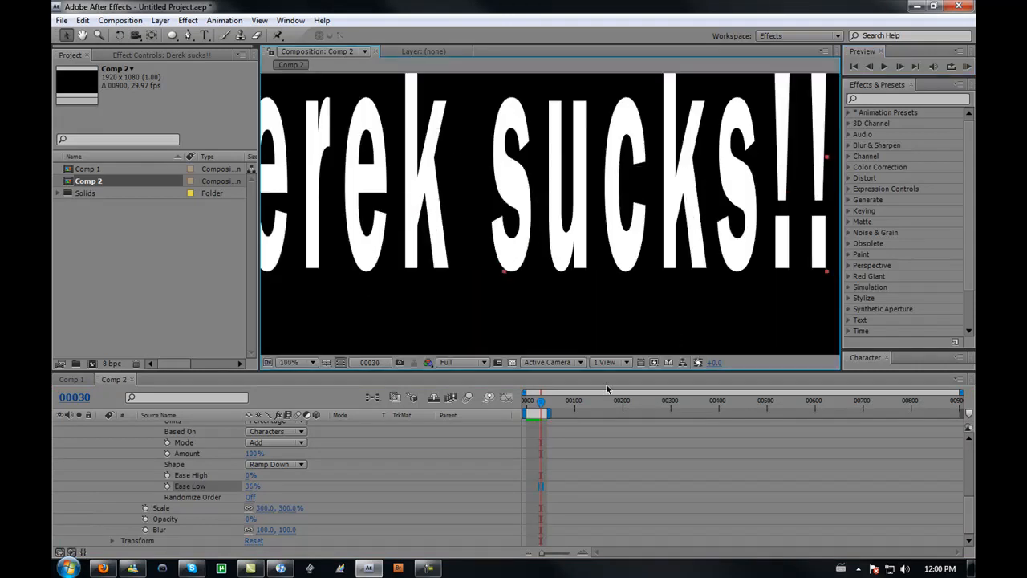
{"action": "left_click", "coordinate": [286, 362]}
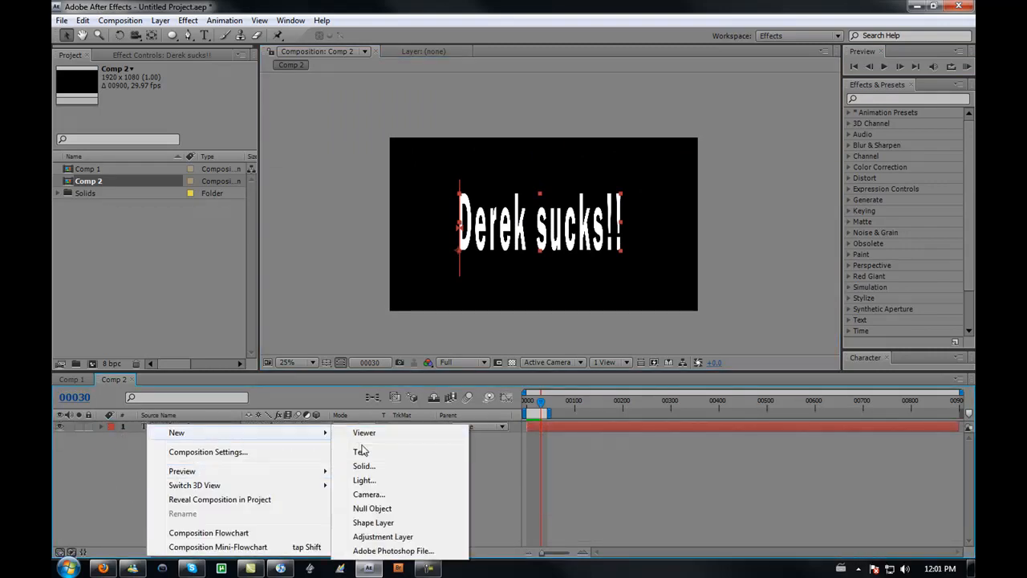
Step: Add Black Solid 5 below the text and a Deep Royal Blue solid at the bottom
{"action": "left_click", "coordinate": [363, 465]}
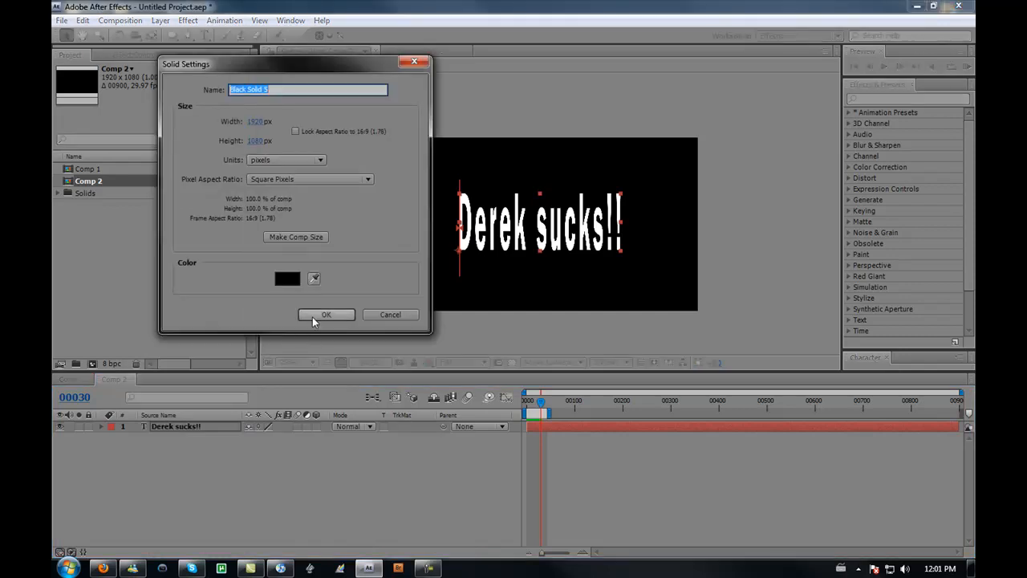
{"action": "left_click", "coordinate": [326, 314]}
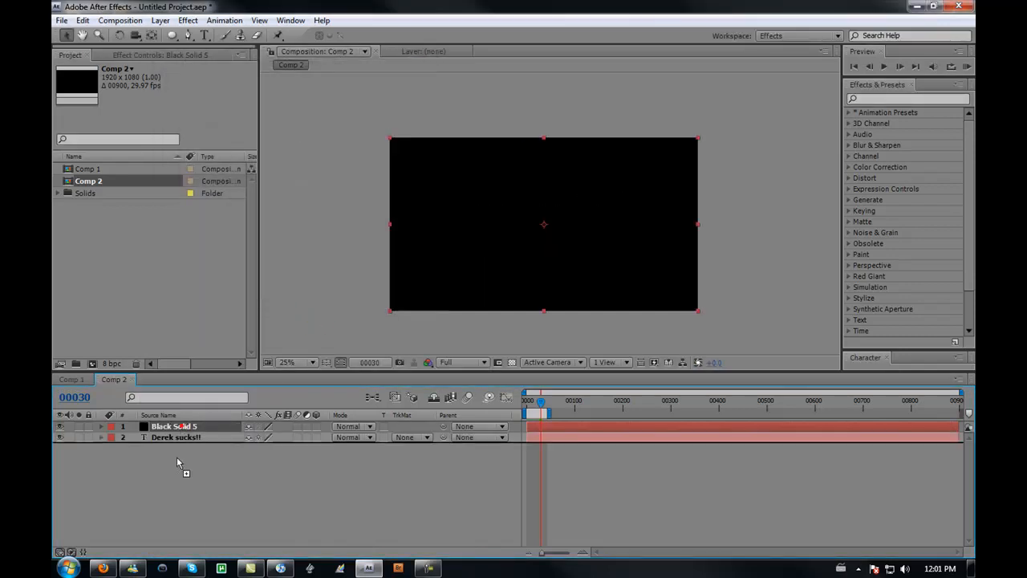
{"action": "right_click", "coordinate": [176, 461]}
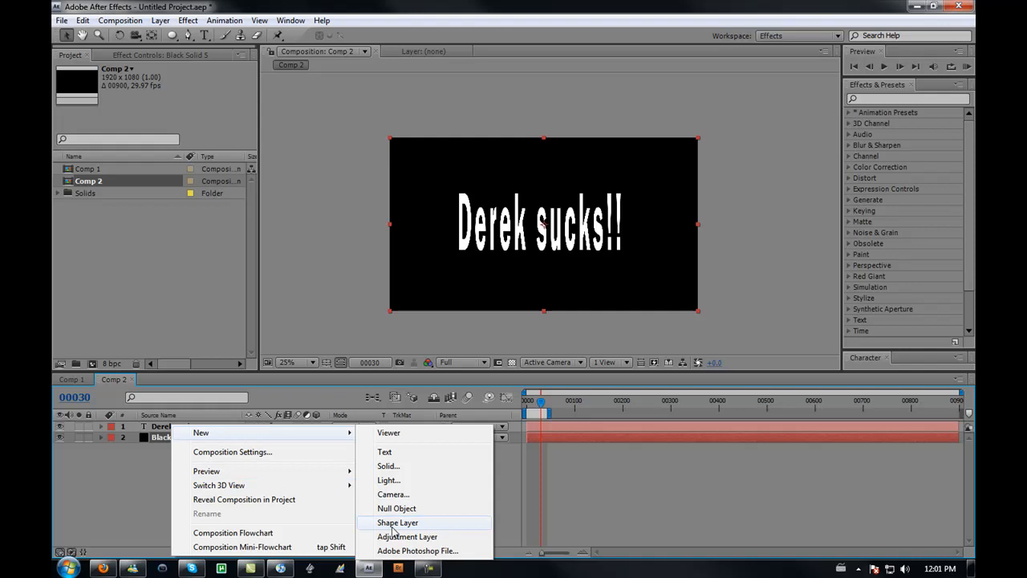
{"action": "left_click", "coordinate": [388, 465]}
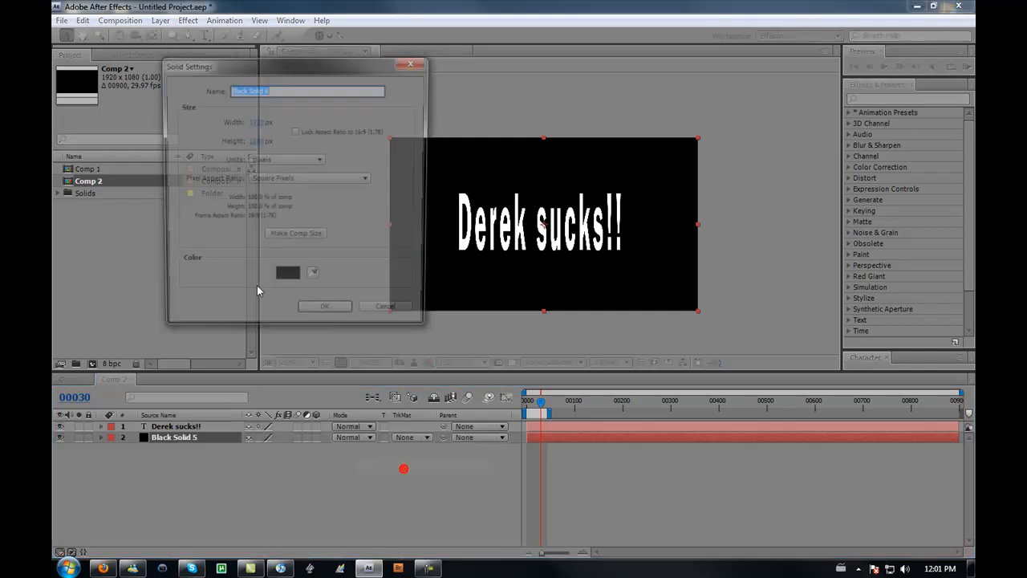
{"action": "left_click", "coordinate": [288, 272]}
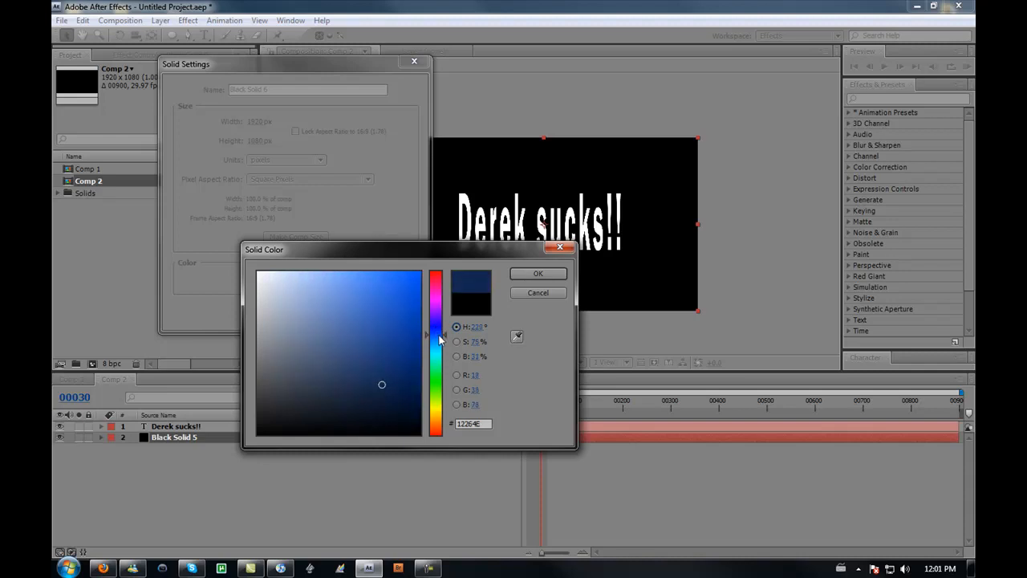
{"action": "left_click", "coordinate": [538, 274]}
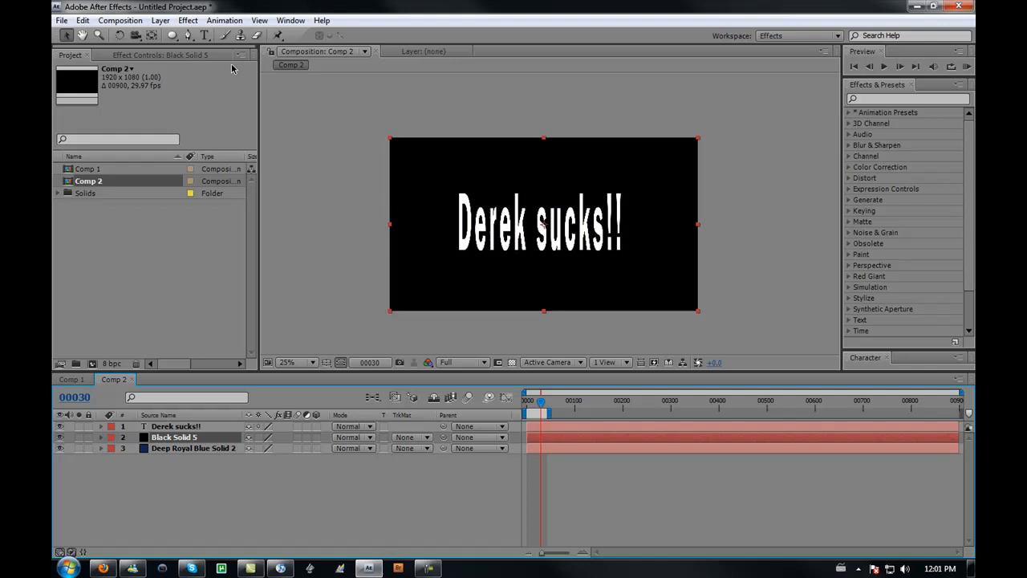
{"action": "mouse_move", "coordinate": [171, 35]}
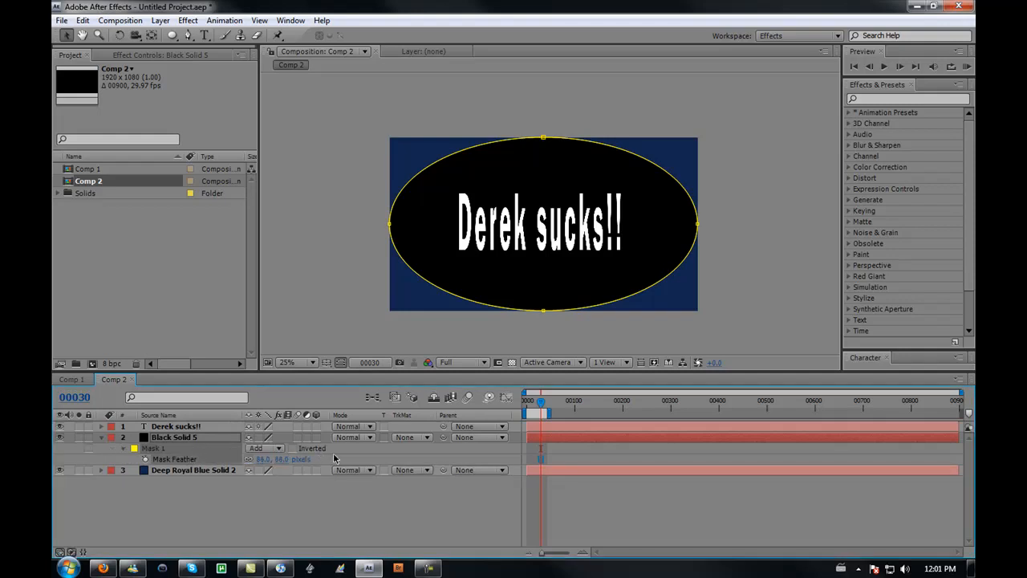
Step: Feather Black Solid 5's subtracted ellipse mask to 399 pixels for a blue vignette
{"action": "left_click_drag", "start_coordinate": [273, 458], "coordinate": [285, 459]}
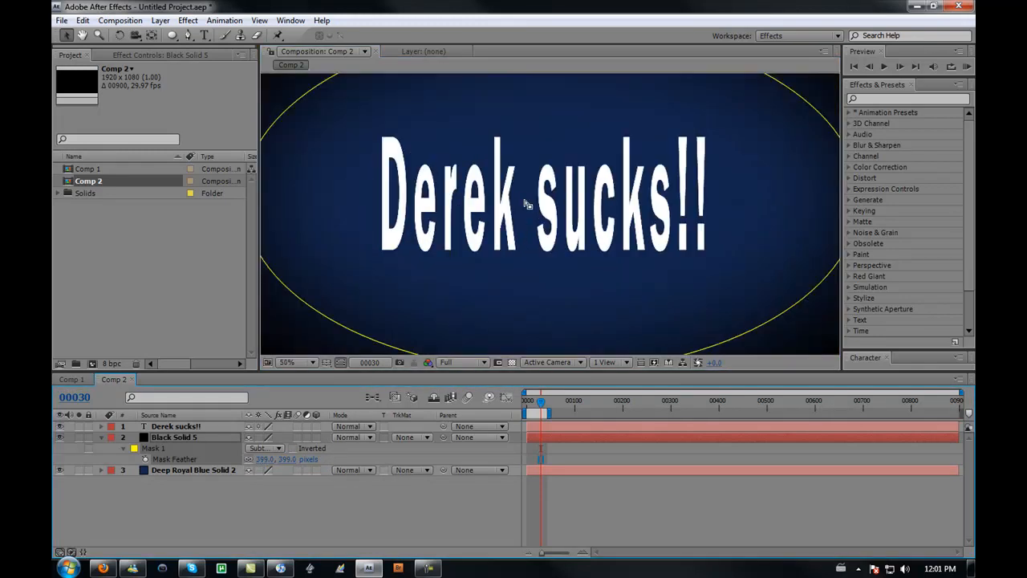
Step: Add Adjustment Layer 1 at the top of the stack and show the Generate effects list
{"action": "right_click", "coordinate": [186, 487]}
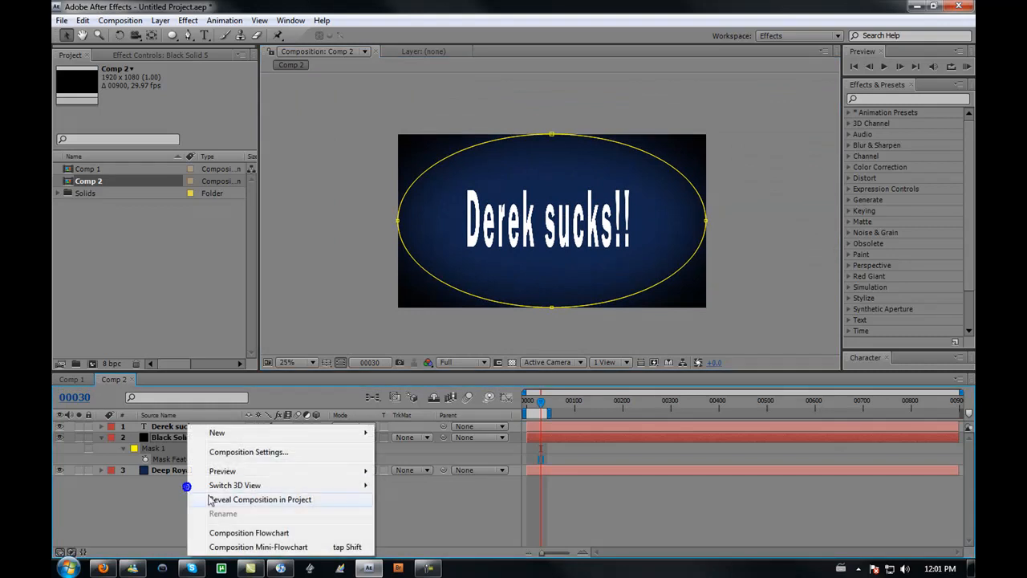
{"action": "mouse_move", "coordinate": [217, 433]}
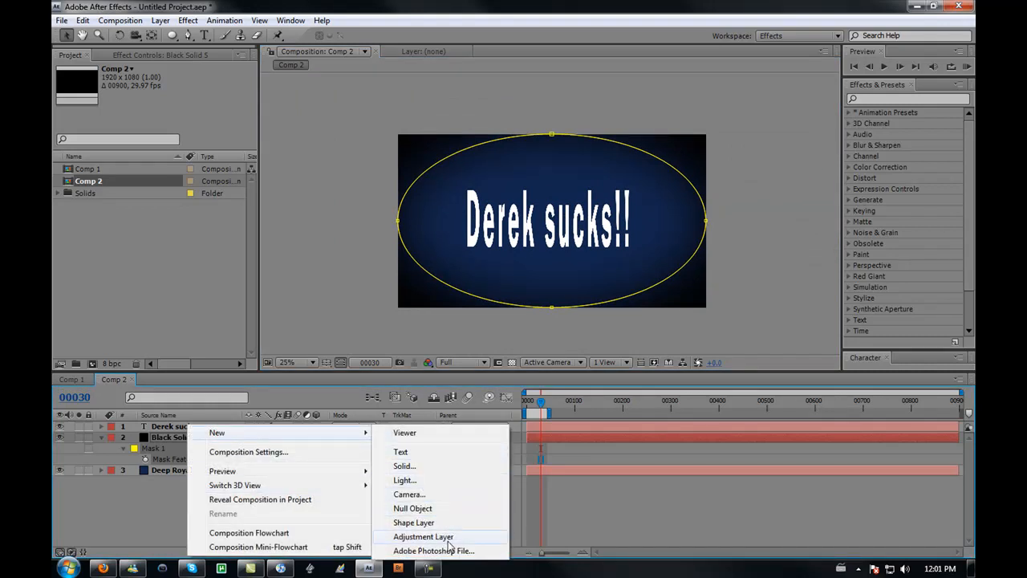
{"action": "left_click", "coordinate": [422, 536]}
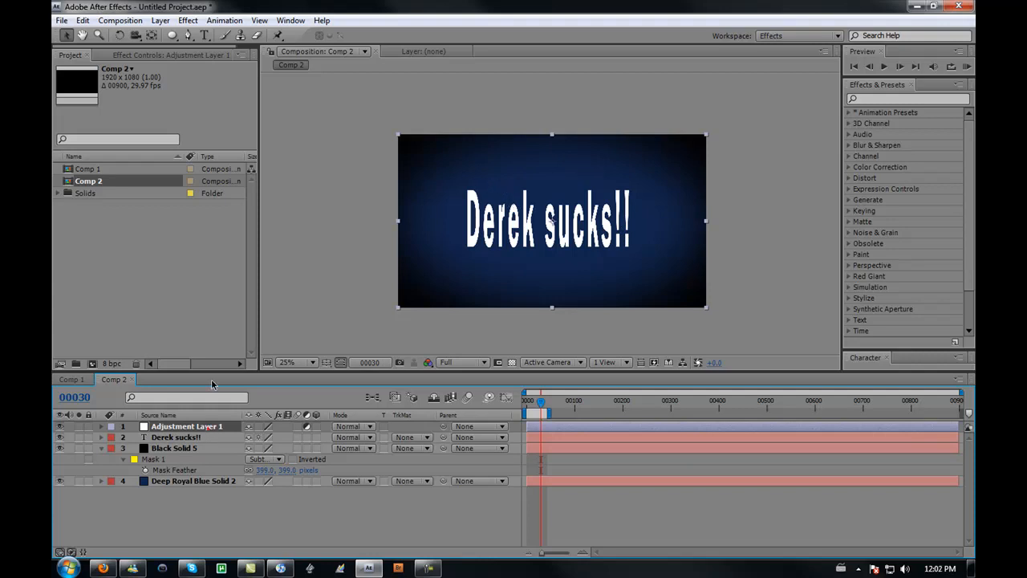
{"action": "left_click", "coordinate": [188, 20]}
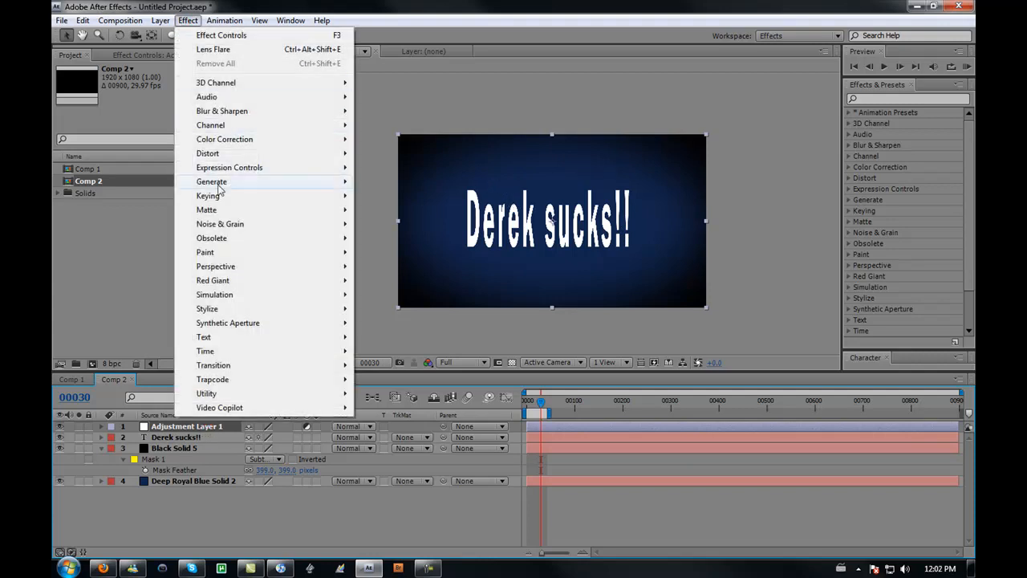
{"action": "left_click", "coordinate": [211, 181]}
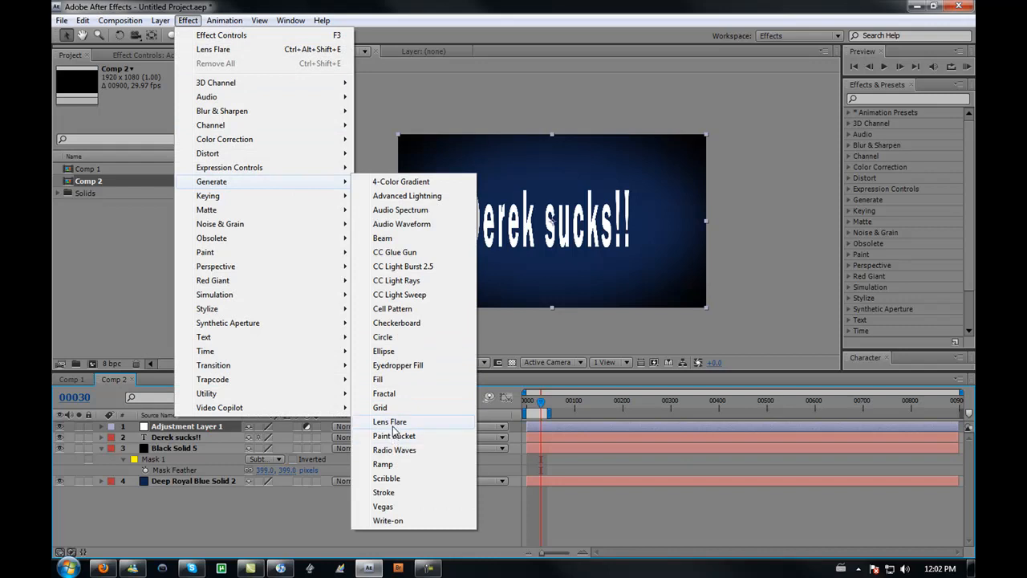
Step: Apply a Lens Flare effect to Adjustment Layer 1 over the blue vignette
{"action": "left_click", "coordinate": [389, 421]}
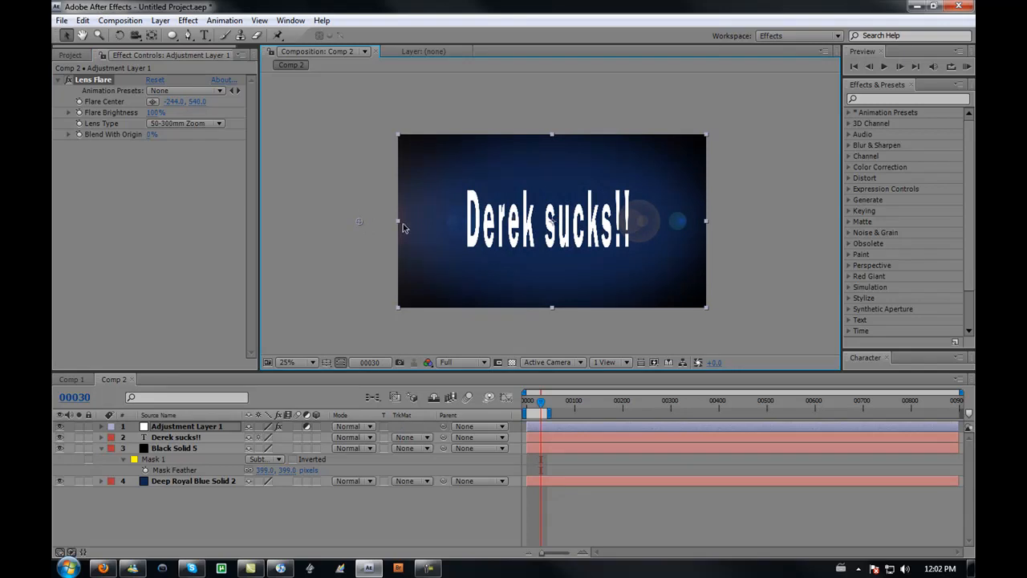
{"action": "mouse_move", "coordinate": [360, 225]}
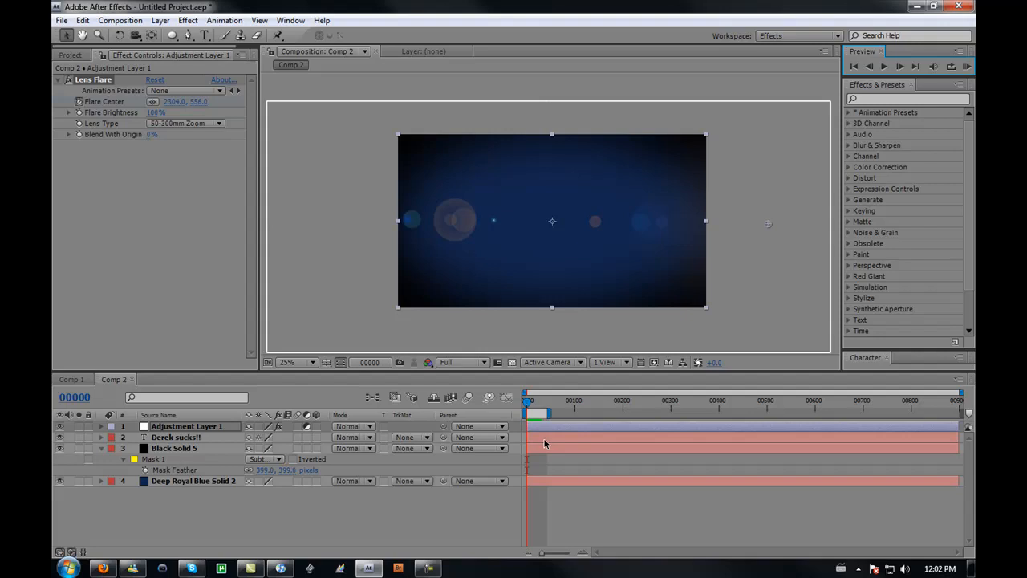
{"action": "mouse_move", "coordinate": [412, 366]}
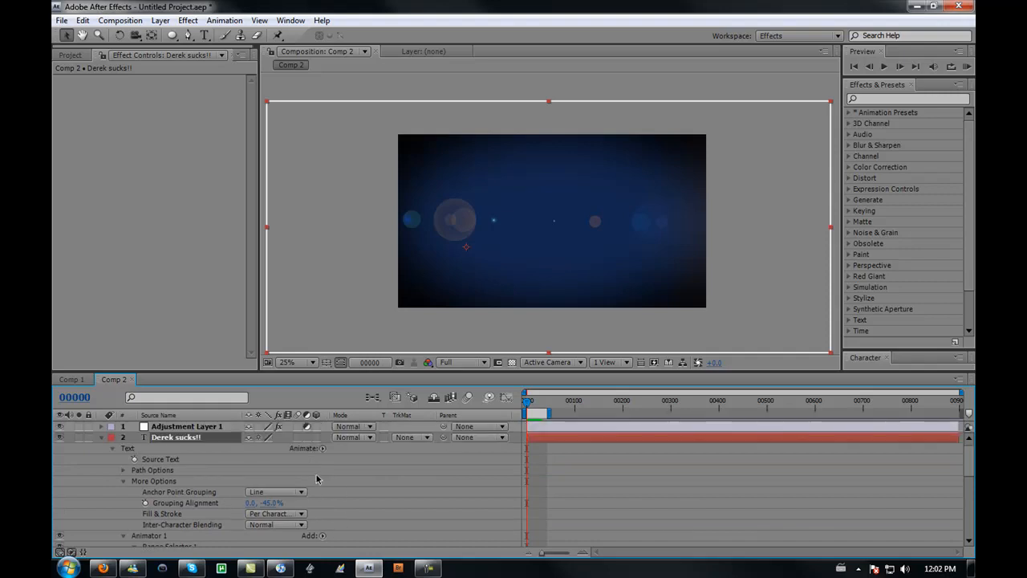
{"action": "scroll", "scroll_direction": "down", "scroll_amount": 3}
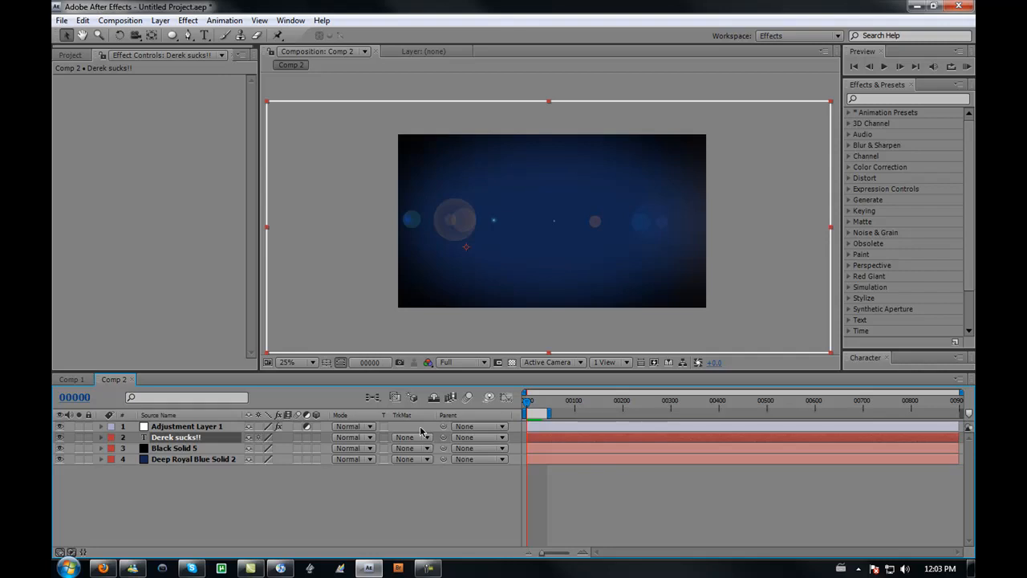
{"action": "mouse_move", "coordinate": [587, 375]}
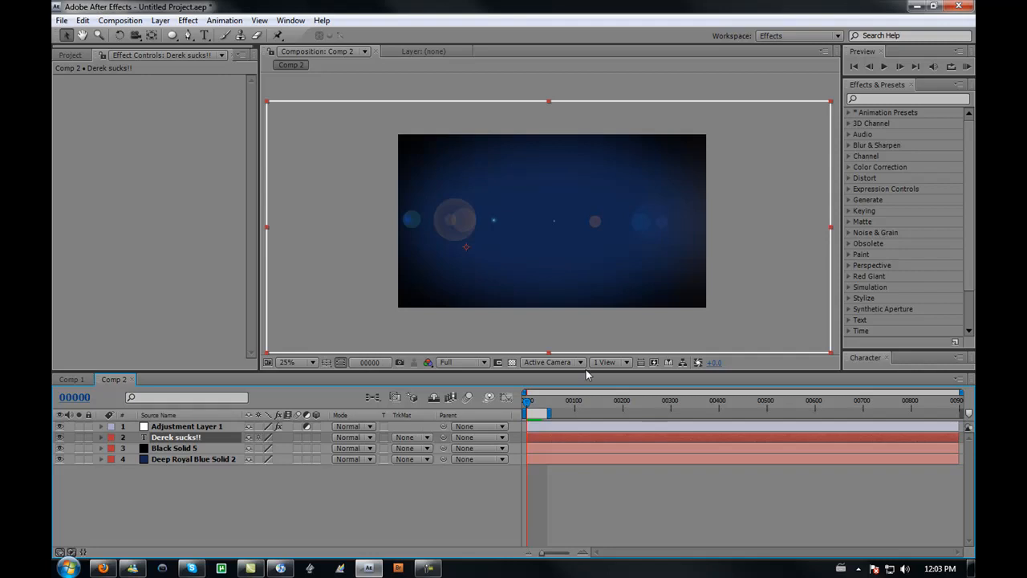